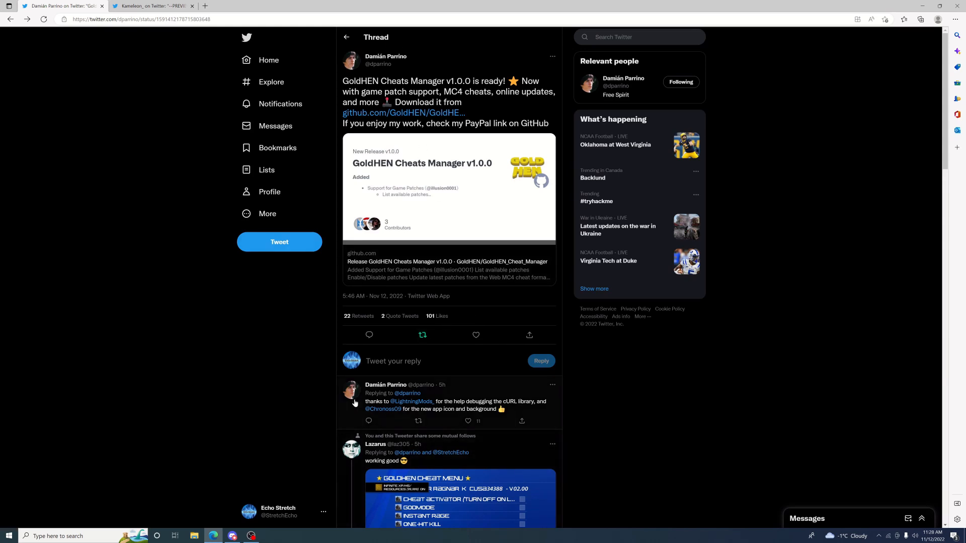
pyautogui.moveTo(409, 401)
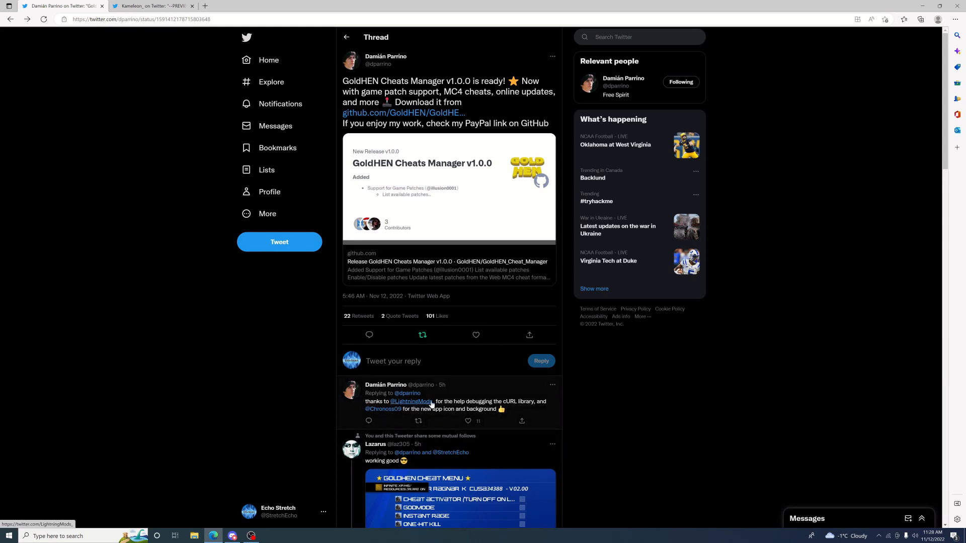
pyautogui.moveTo(493, 412)
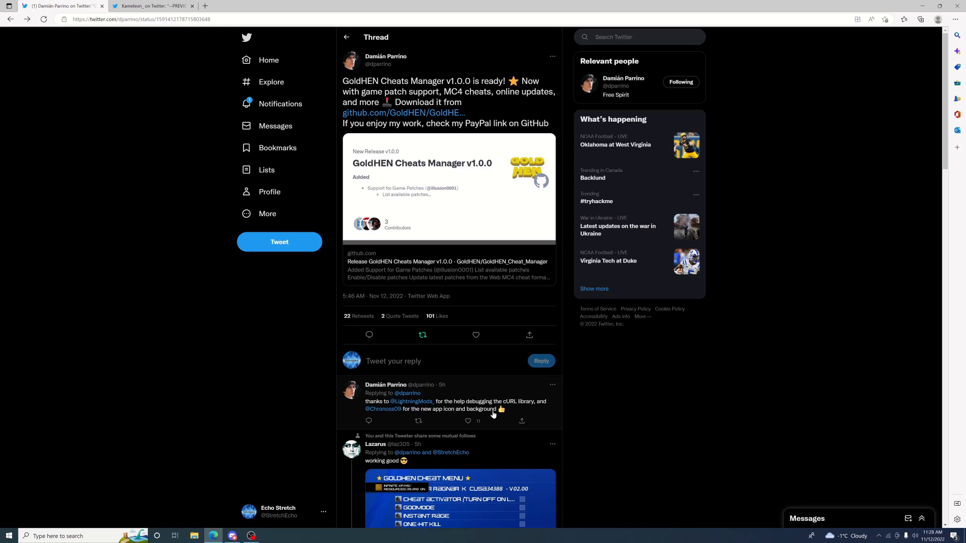
pyautogui.moveTo(433, 392)
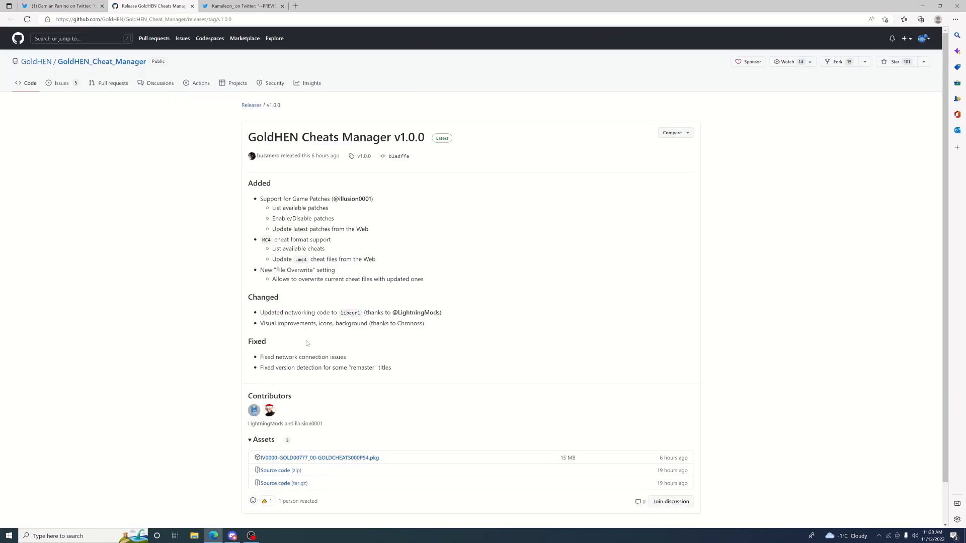
pyautogui.moveTo(315, 459)
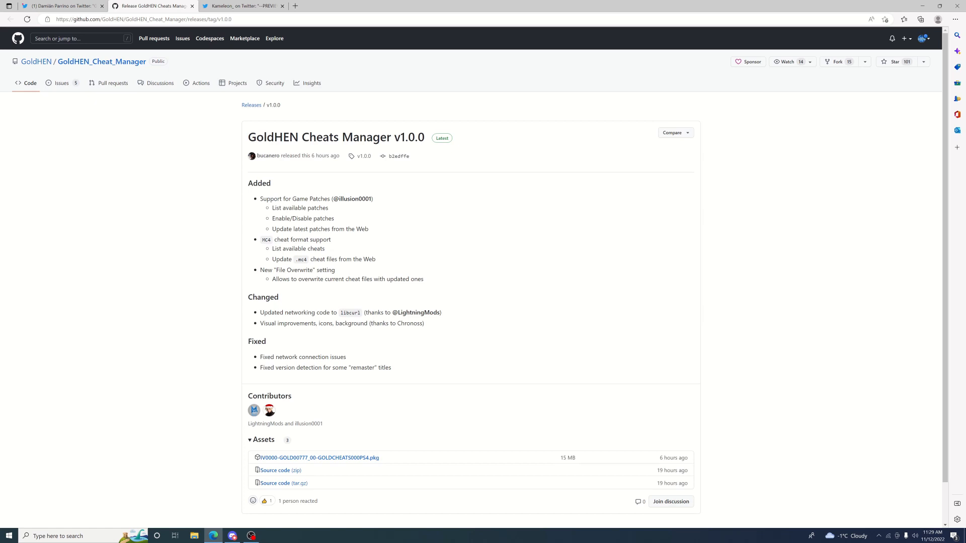
pyautogui.moveTo(269, 409)
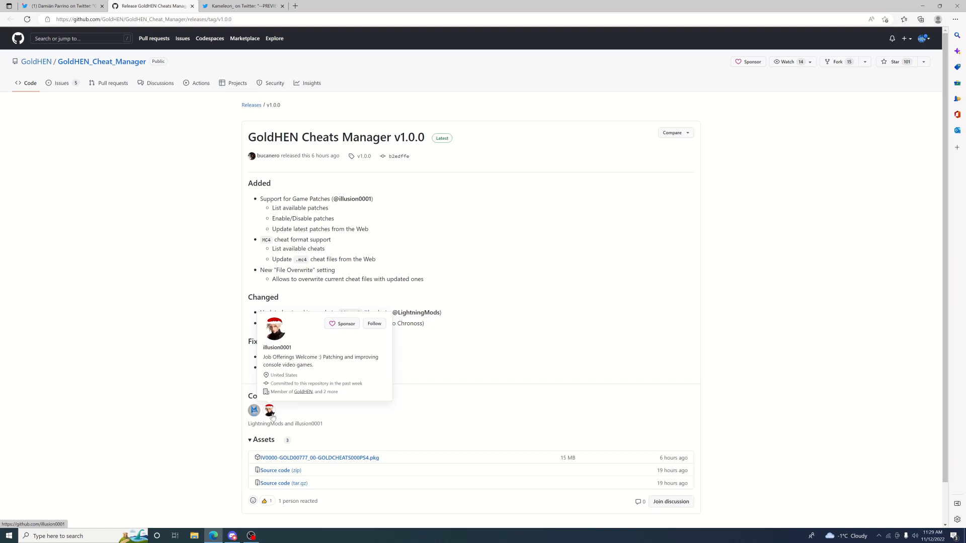
# Step: Switch to the browser tab with Kameleon's GoldHEN 2.2.5b7 patch-feature Twitter thread
pyautogui.click(241, 5)
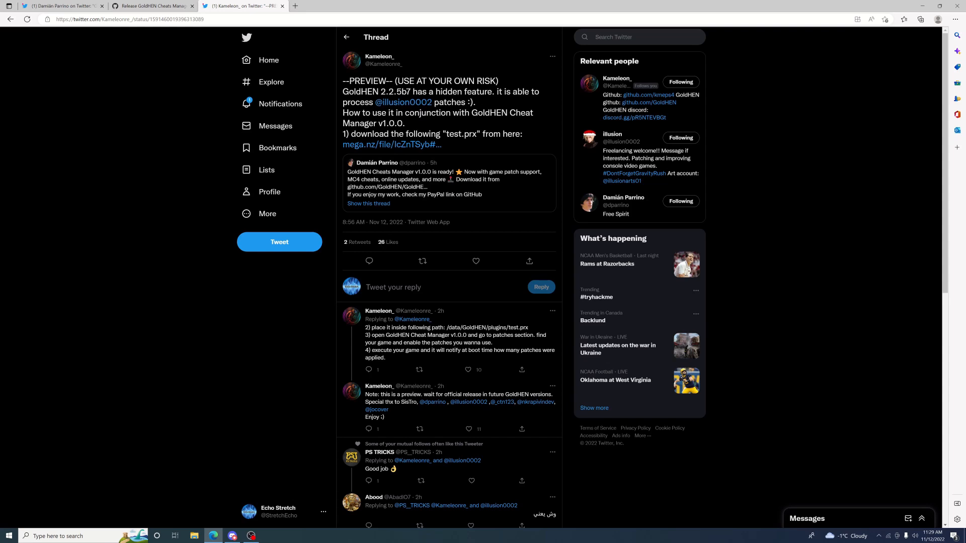
# Step: Expand the tweet thread to read the test.prx installation steps for Cheats Manager v1.0.0
pyautogui.doubleClick(454, 134)
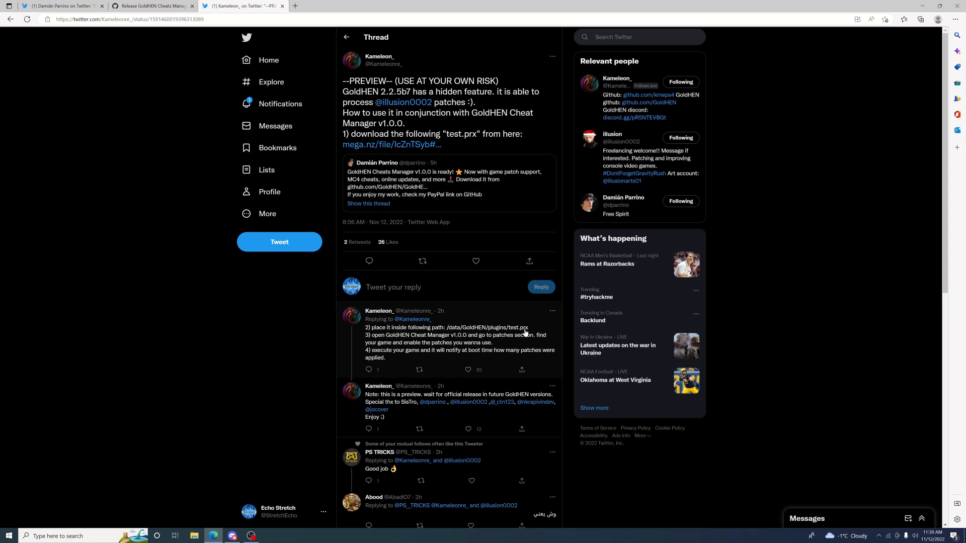
pyautogui.moveTo(500, 333)
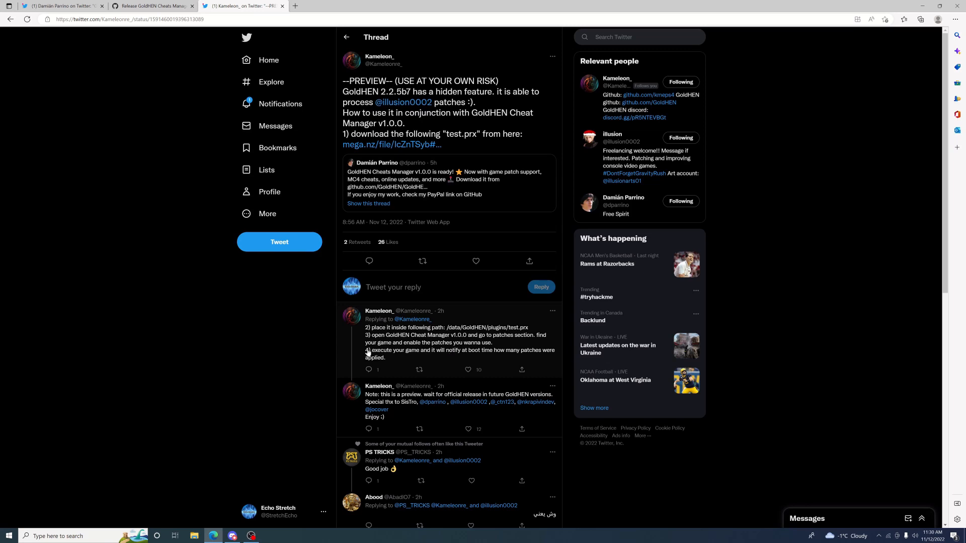
pyautogui.moveTo(445, 346)
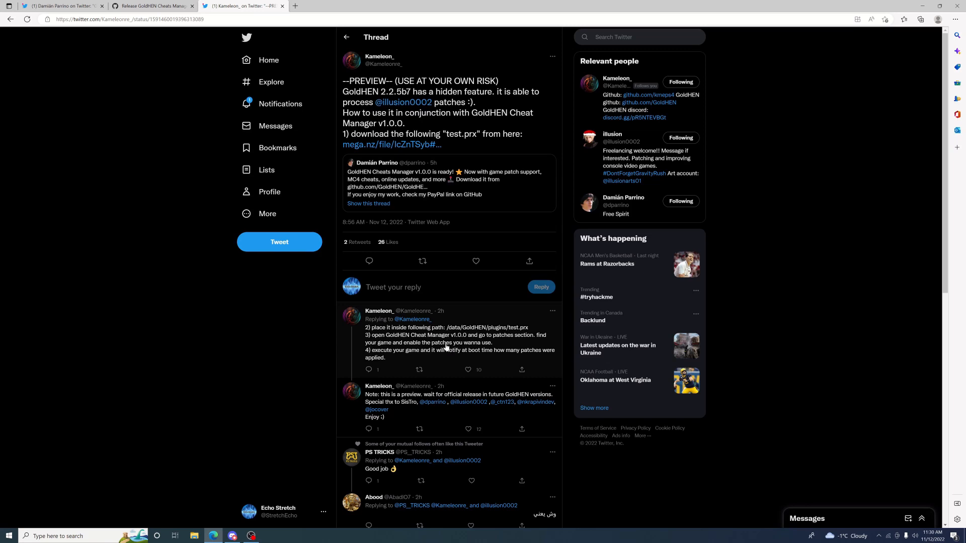
pyautogui.moveTo(382, 145)
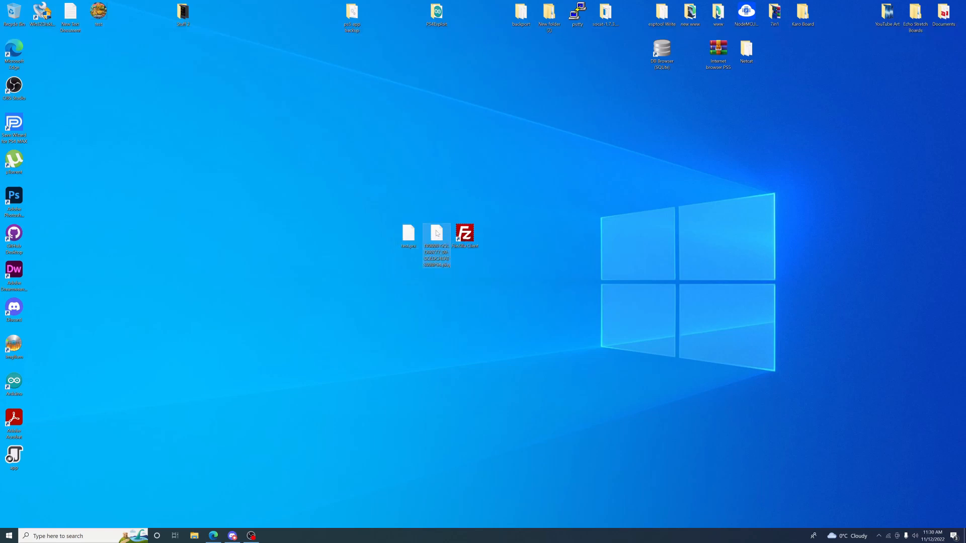
# Step: Copy the GOLDCHEATS .pkg from the desktop onto USB Drive (G:) in File Explorer
pyautogui.click(204, 522)
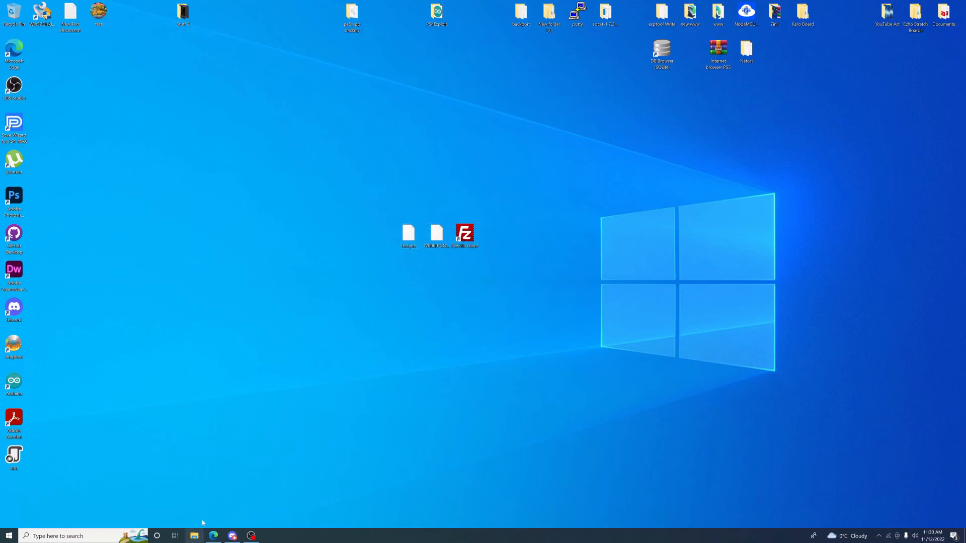
pyautogui.click(195, 536)
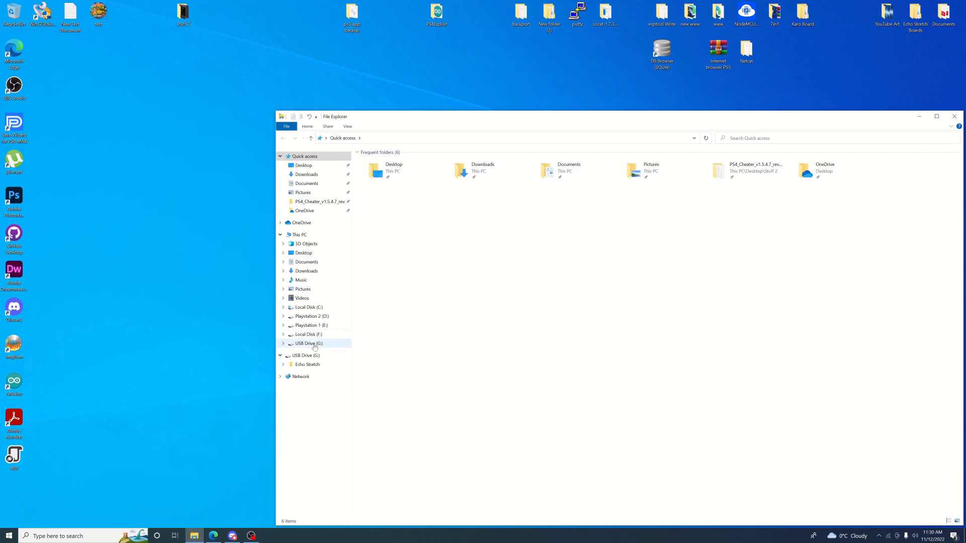
pyautogui.click(309, 343)
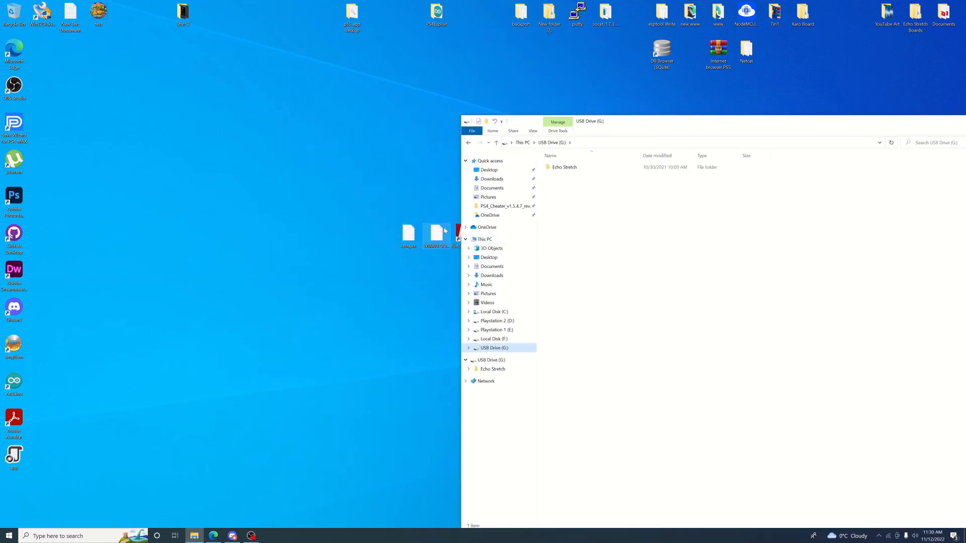
pyautogui.click(603, 254)
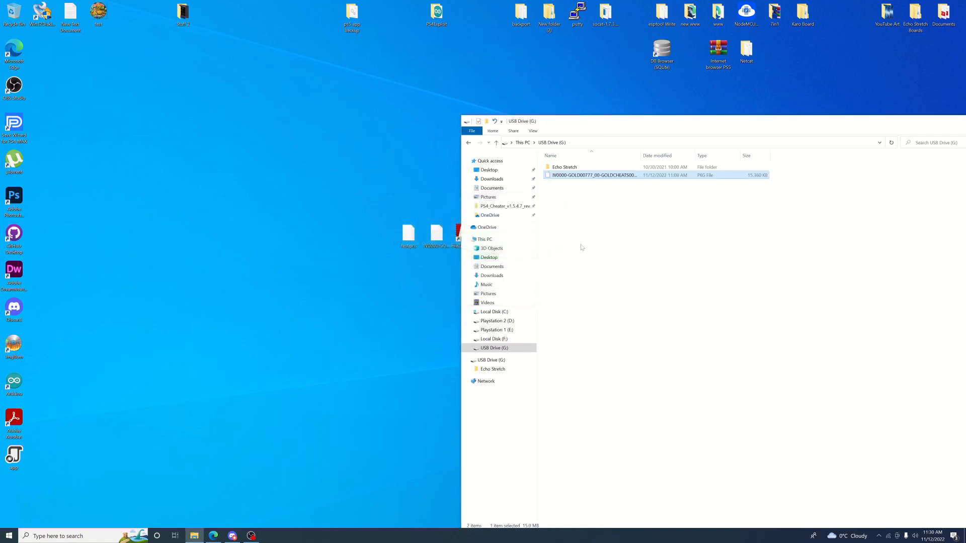
pyautogui.moveTo(429, 341)
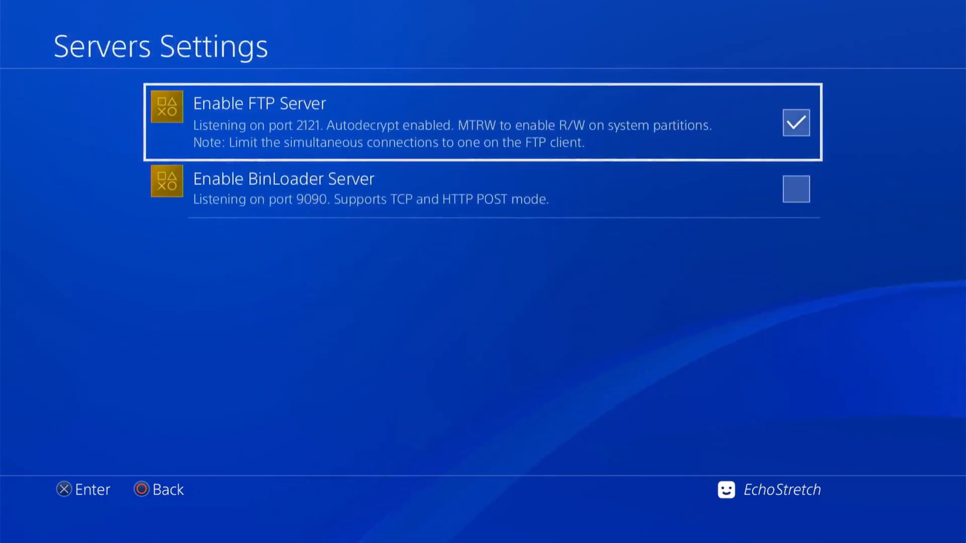
# Step: Toggle Enable FTP Server off and back on in GoldHEN Servers Settings, then return home
pyautogui.click(796, 122)
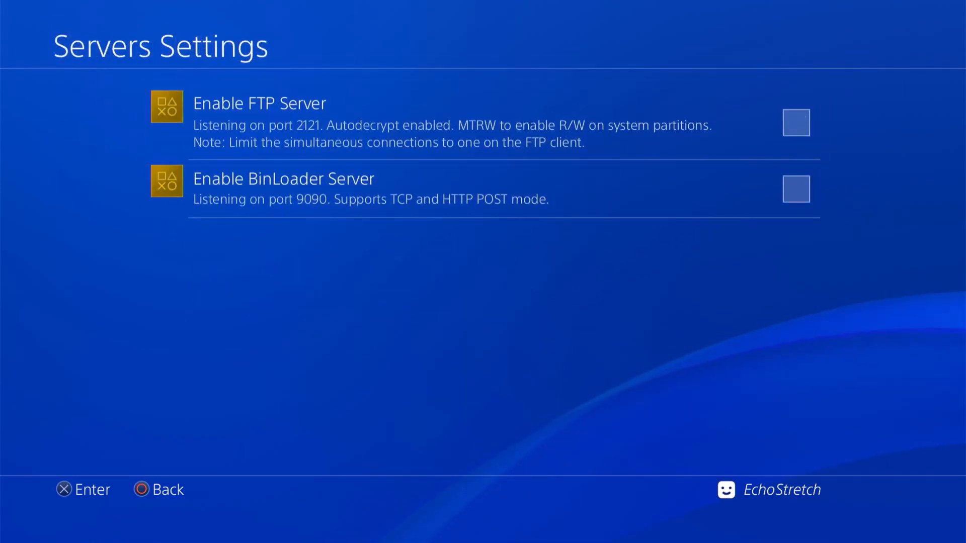
pyautogui.click(797, 122)
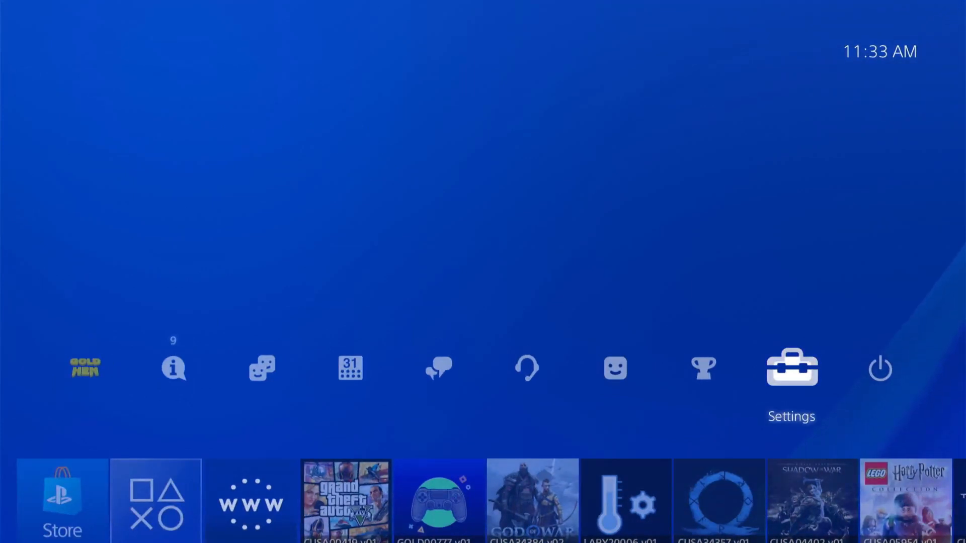
pyautogui.click(791, 368)
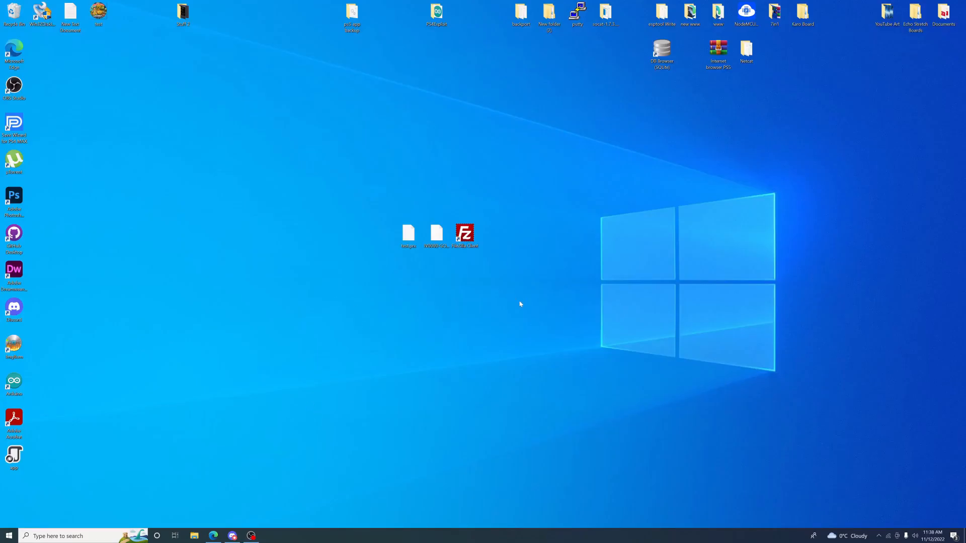
# Step: Quickconnect FileZilla to the PS4 at 10.0.0.223:2121, accepting the insecure FTP warning
pyautogui.click(408, 234)
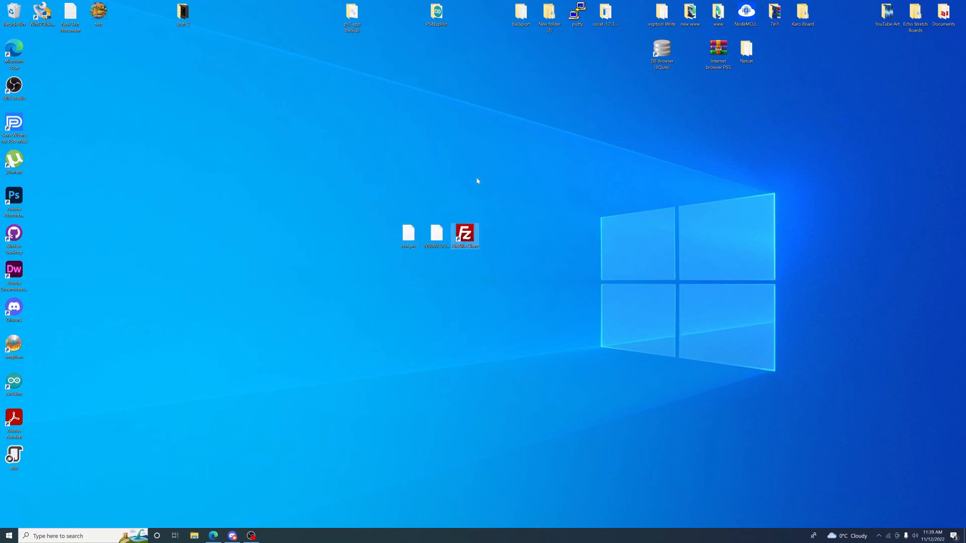
pyautogui.doubleClick(464, 234)
pyautogui.write('10')
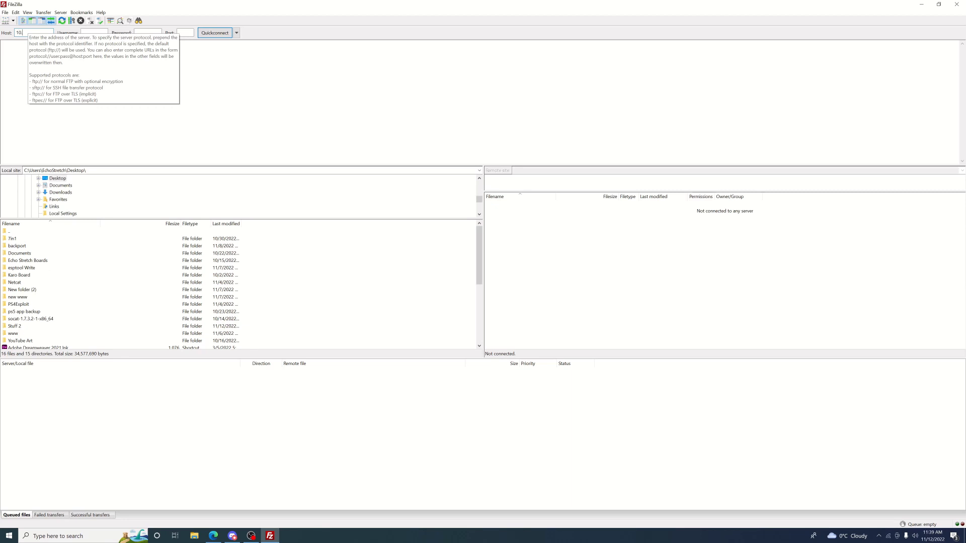
pyautogui.write('.0.0.223')
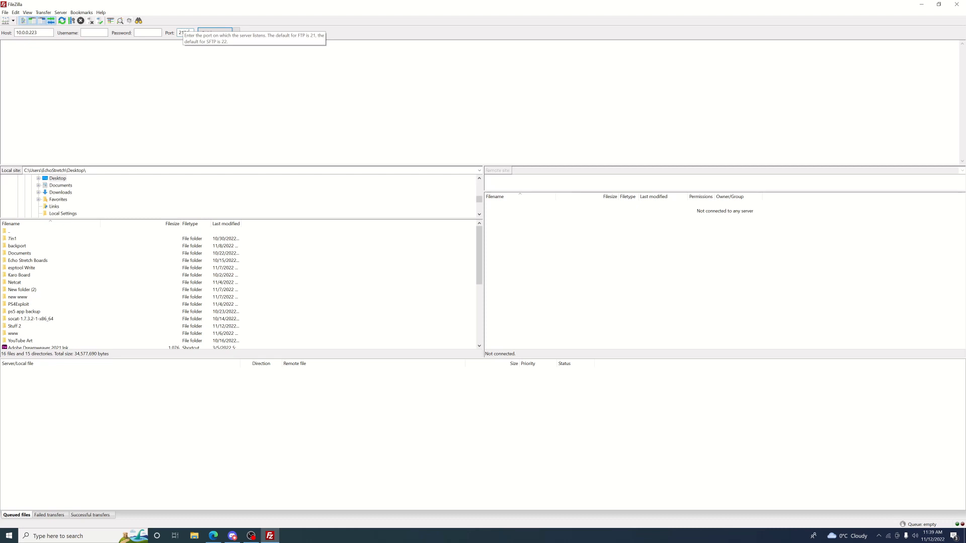
pyautogui.click(214, 33)
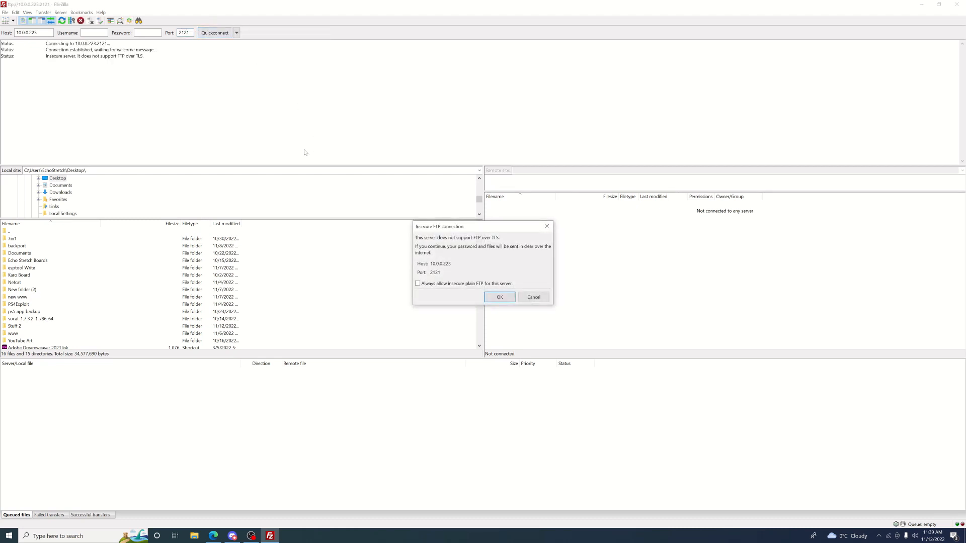
pyautogui.moveTo(500, 296)
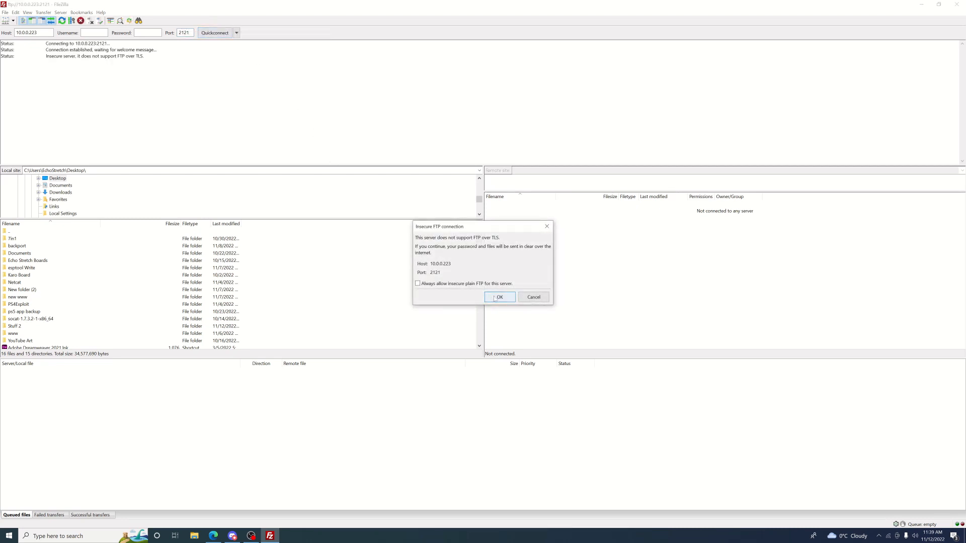
pyautogui.click(499, 297)
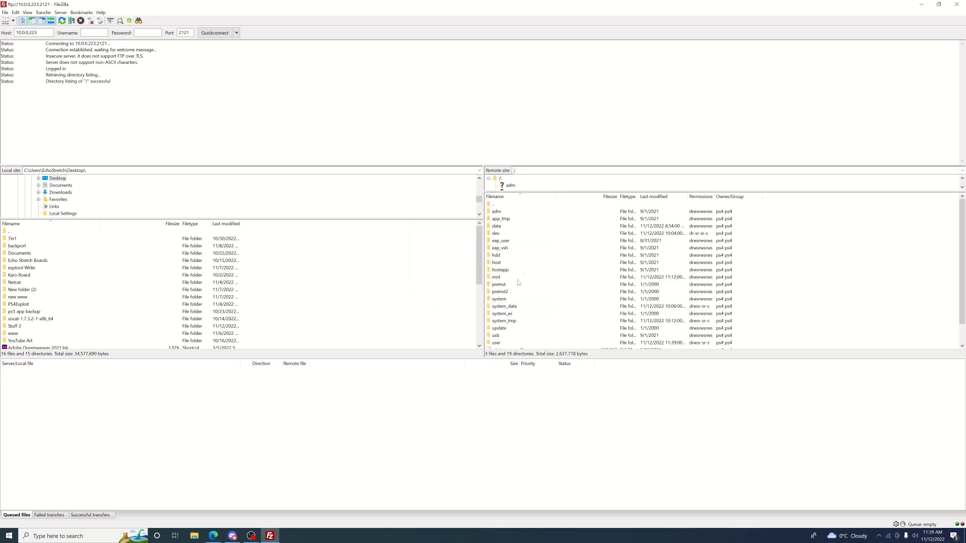
# Step: Delete the cheats, patches and temp folders from data/GoldHEN, leaving only config.ini
pyautogui.doubleClick(497, 226)
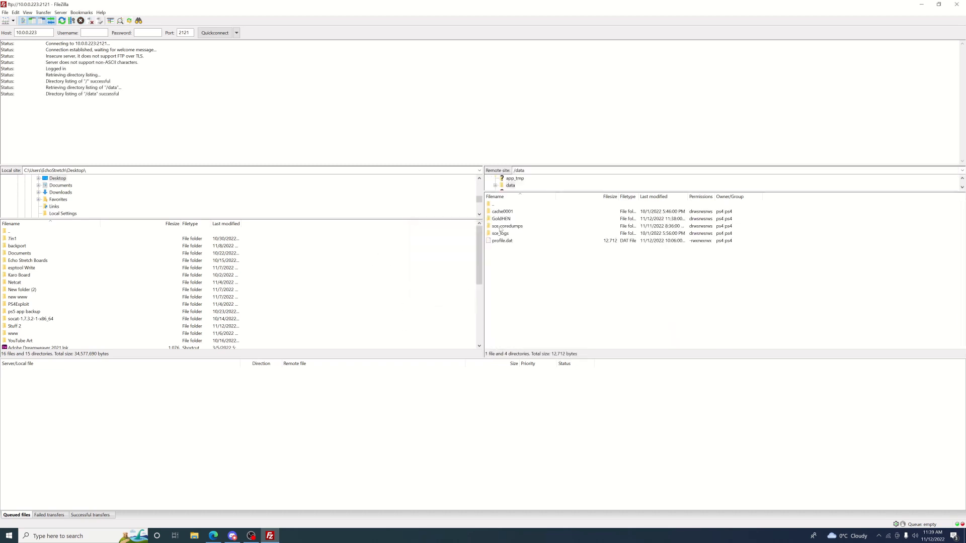
pyautogui.doubleClick(502, 219)
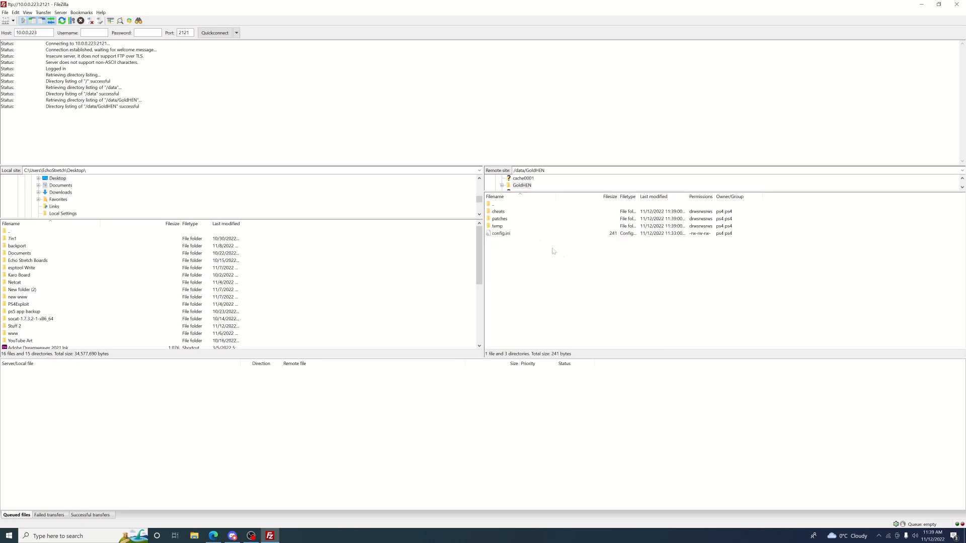
pyautogui.moveTo(507, 233)
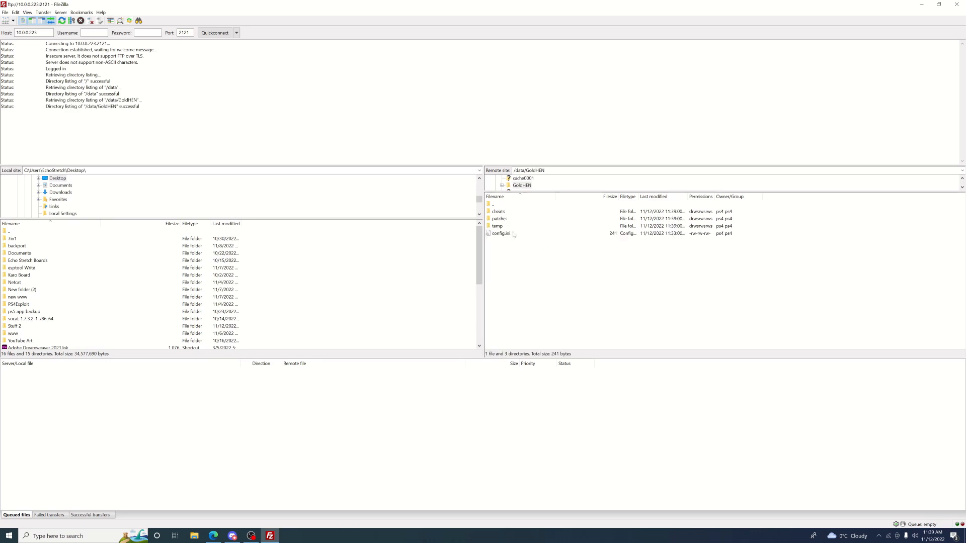
pyautogui.click(497, 226)
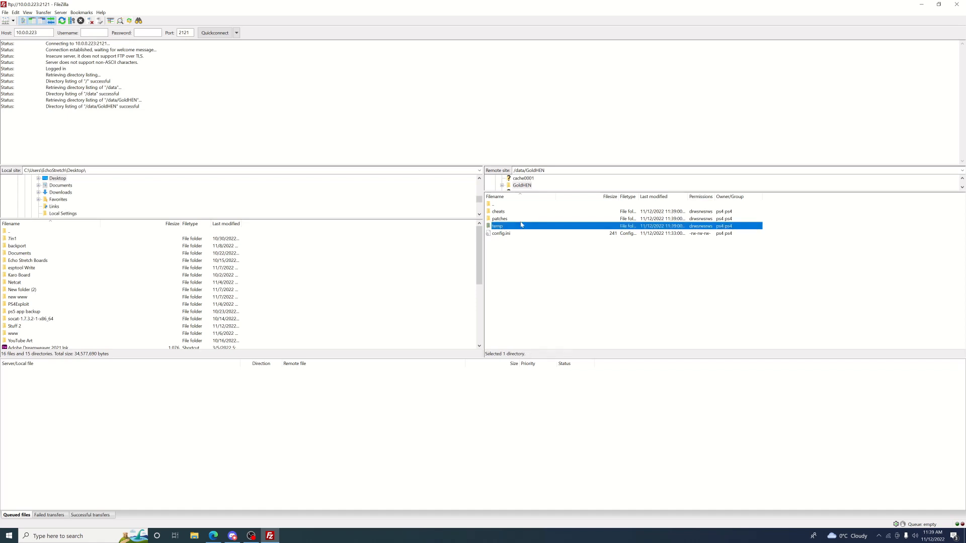
pyautogui.click(499, 219)
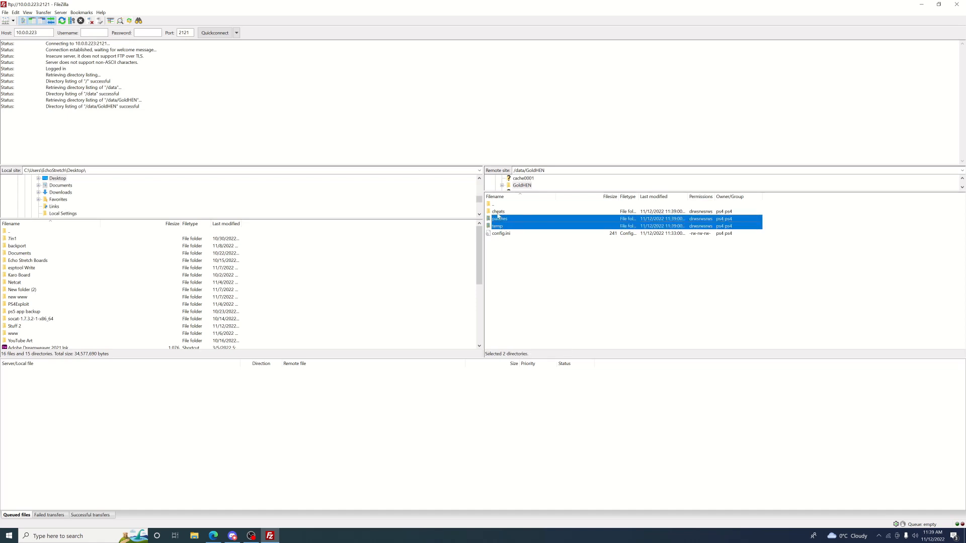
pyautogui.rightClick(498, 211)
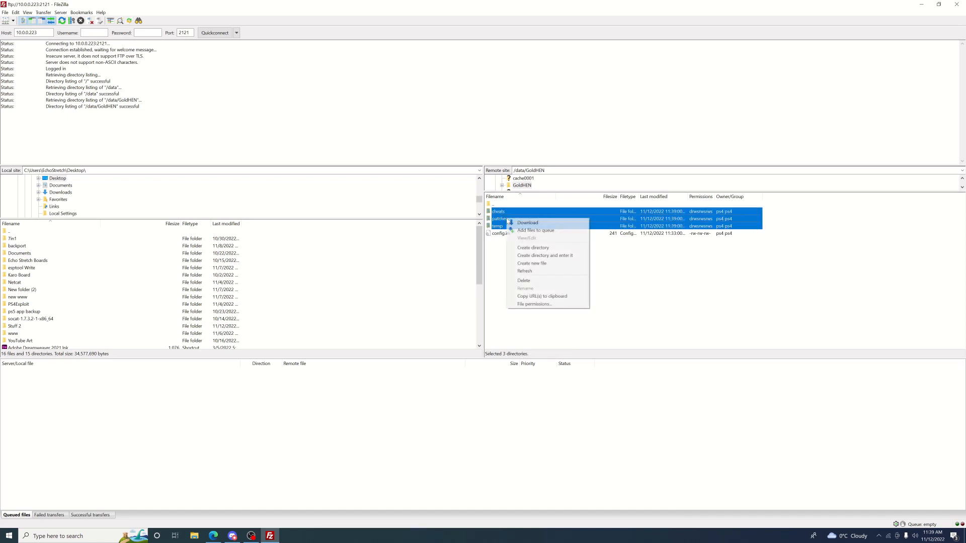
pyautogui.moveTo(539, 281)
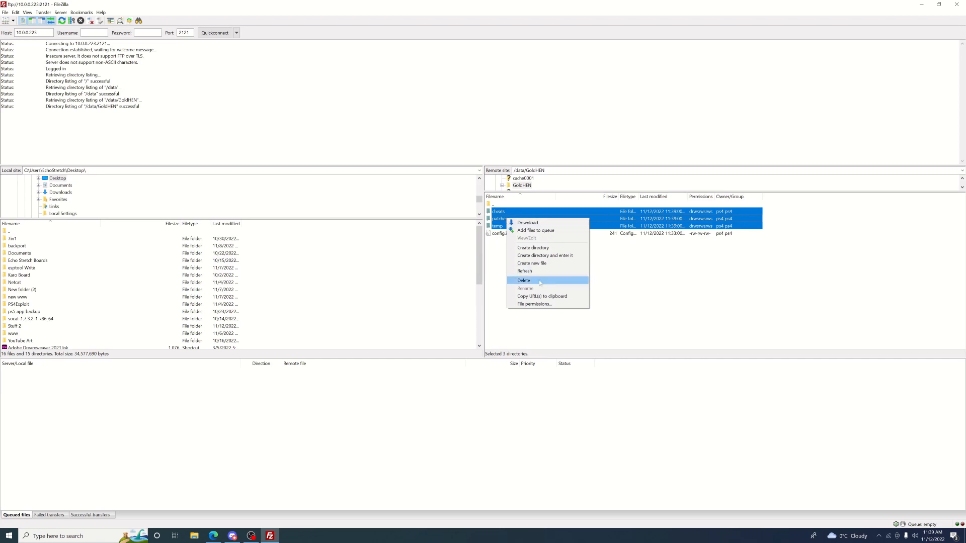
pyautogui.click(523, 280)
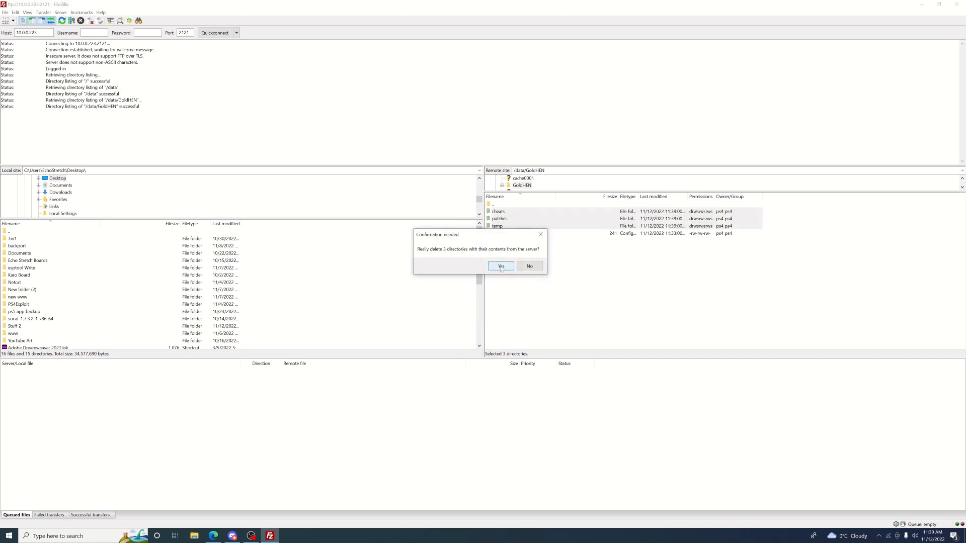
pyautogui.click(500, 266)
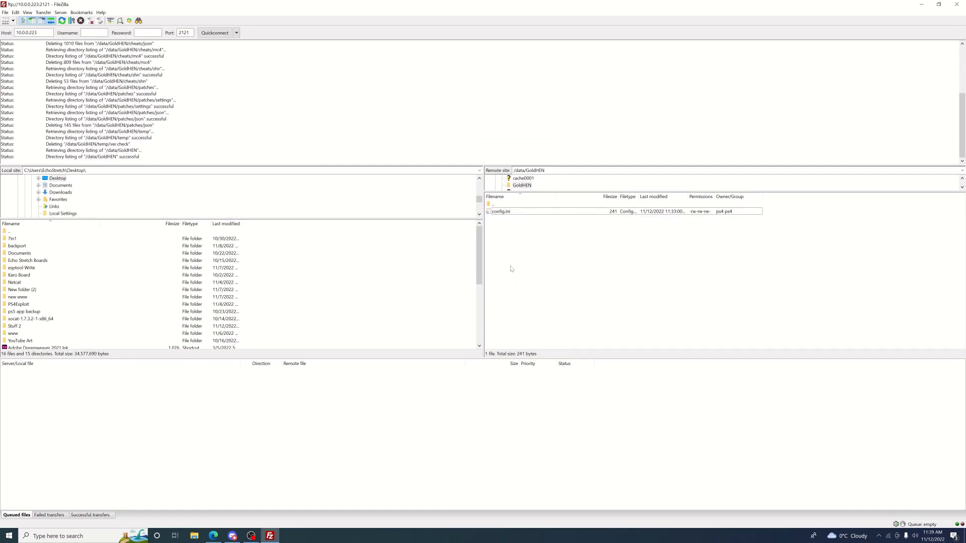
# Step: Create a plugins directory inside GoldHEN on the PS4 and enter it
pyautogui.rightClick(512, 268)
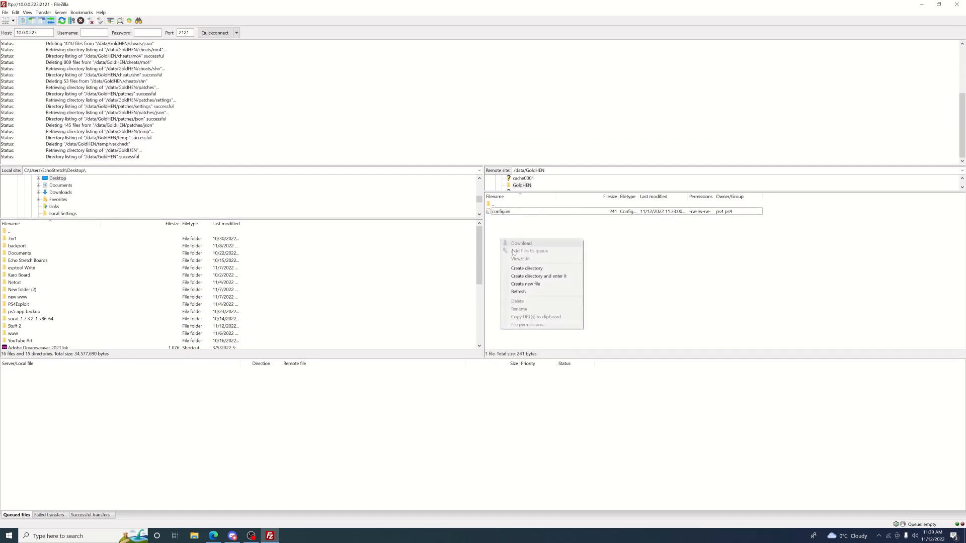
pyautogui.click(526, 269)
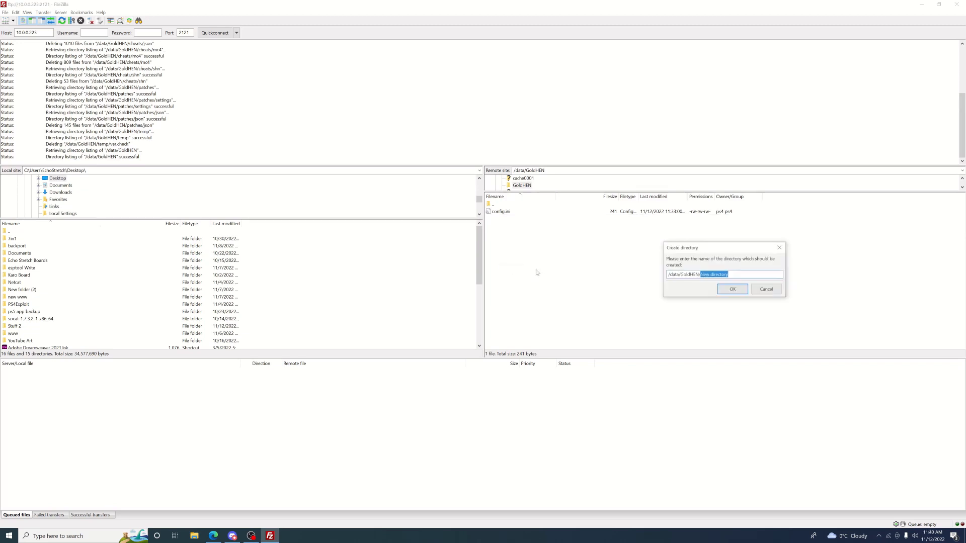
pyautogui.write('ps')
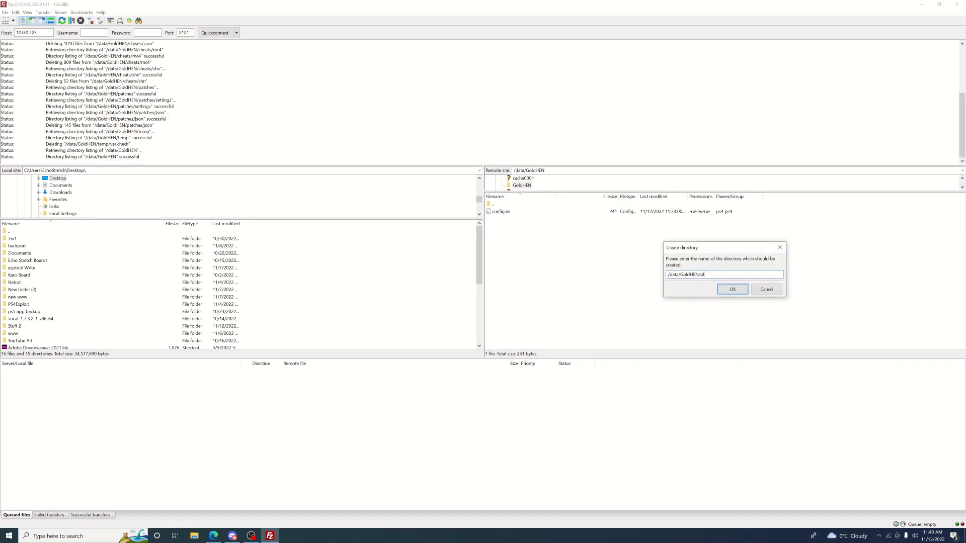
pyautogui.click(732, 290)
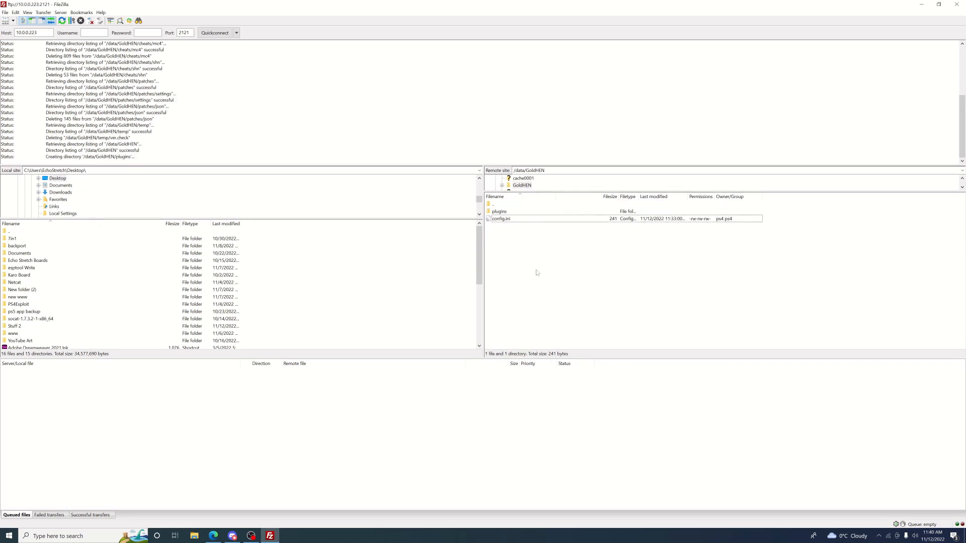
pyautogui.doubleClick(499, 211)
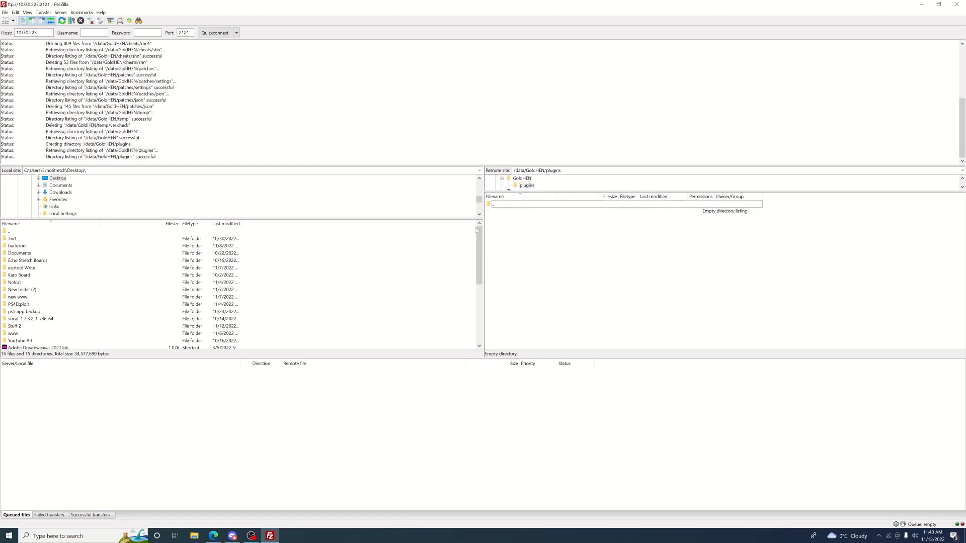
# Step: Upload the local test.prx file into the plugins folder
pyautogui.scroll(-3)
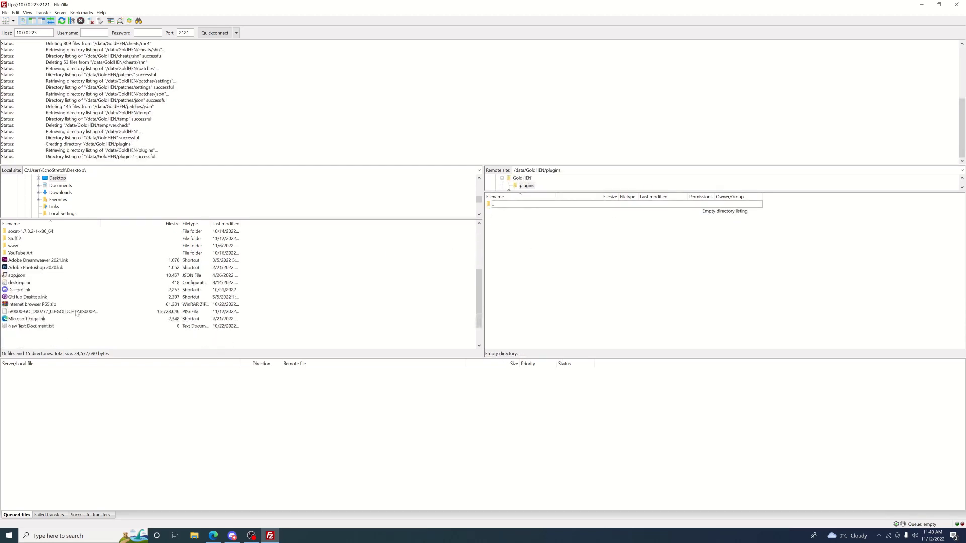
pyautogui.scroll(-3)
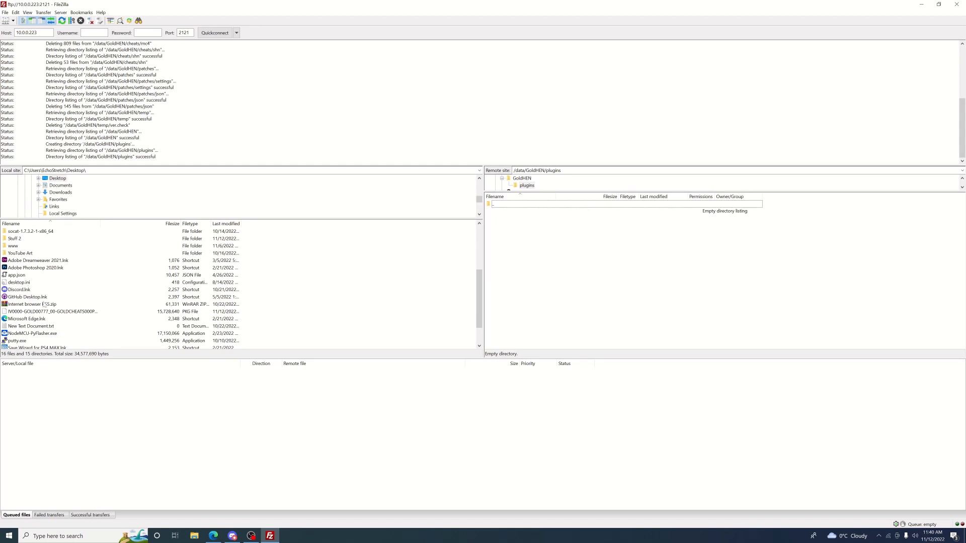
pyautogui.scroll(-3)
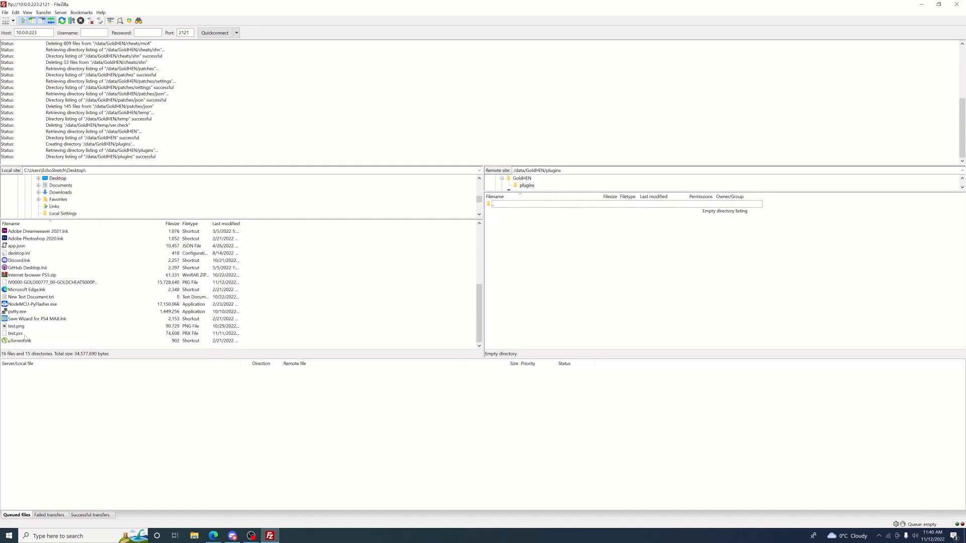
pyautogui.rightClick(16, 333)
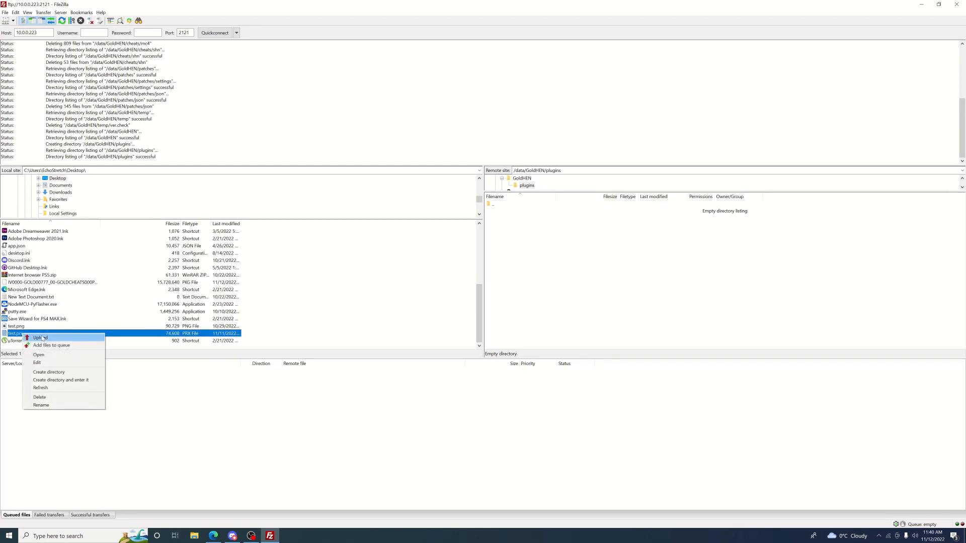
pyautogui.click(39, 337)
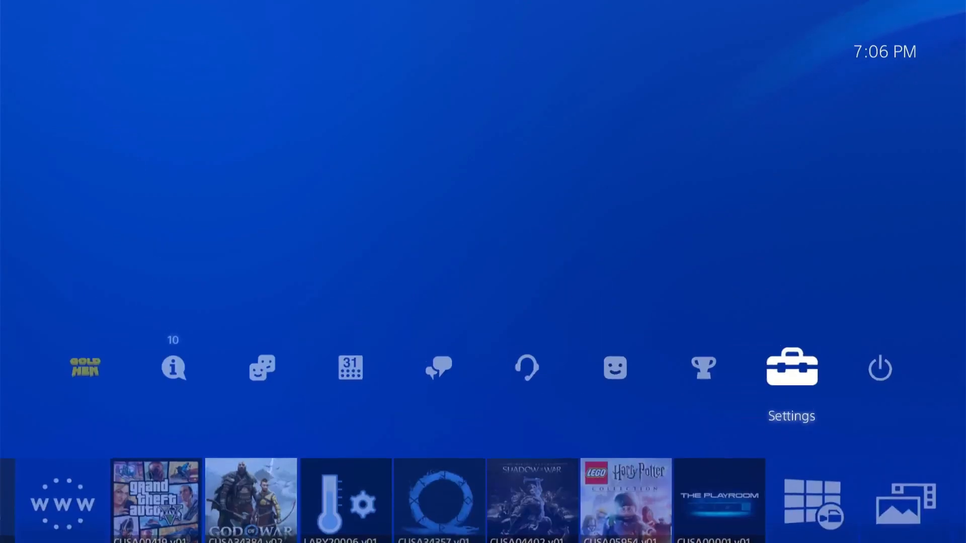
# Step: Reinstall the GOLDCHEATS pkg via GoldHEN Package Installer, confirming the overwrite
pyautogui.click(791, 367)
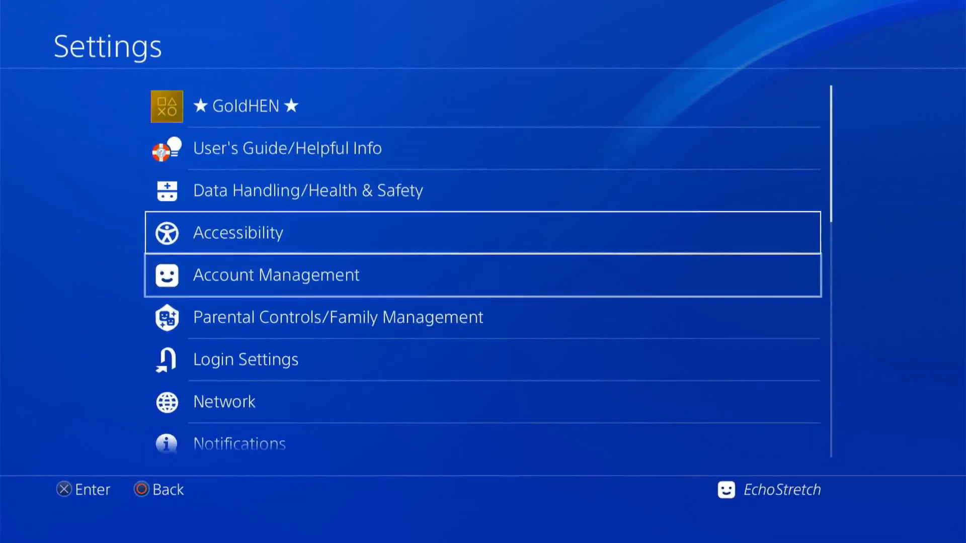
pyautogui.click(247, 105)
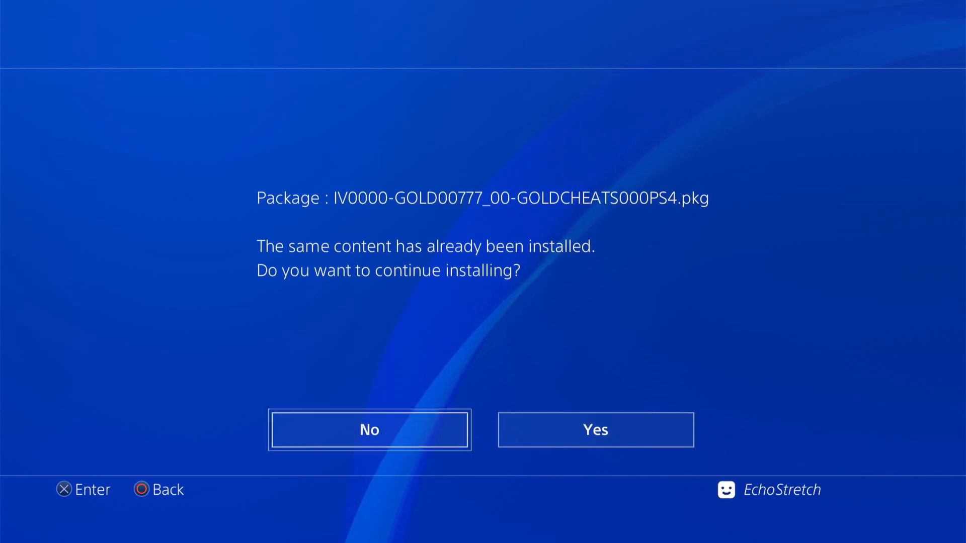
pyautogui.click(595, 430)
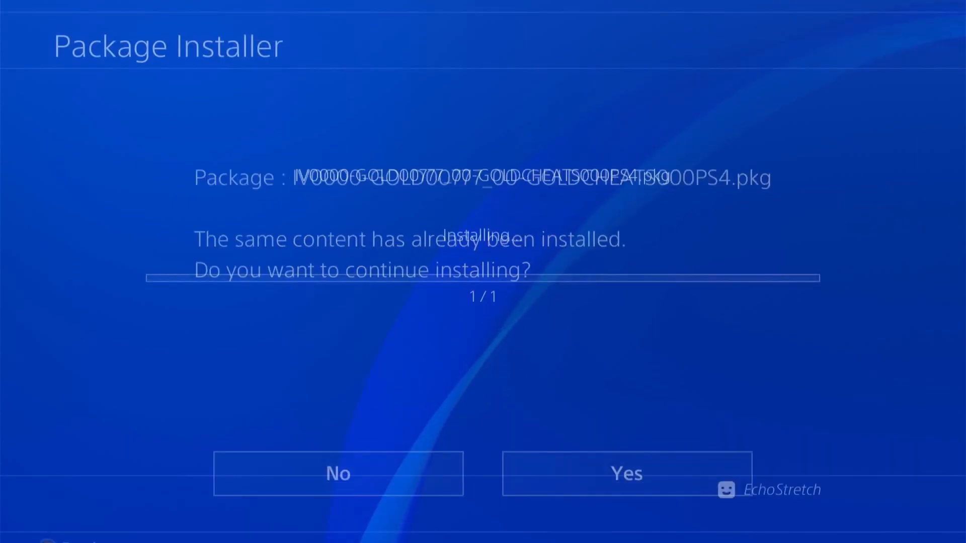
pyautogui.click(625, 473)
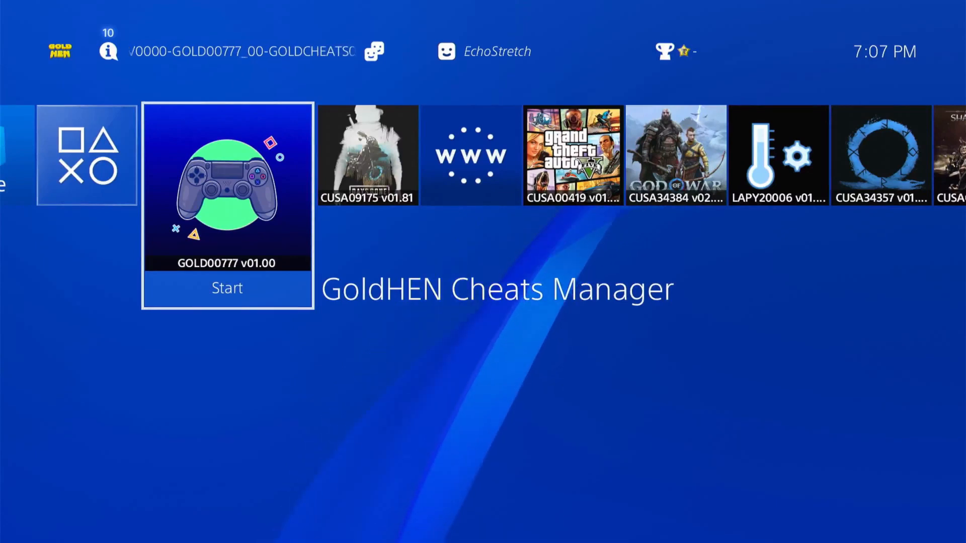
# Step: Launch Cheats Manager and update its database to 1872 cheat files and 145 patch files
pyautogui.click(227, 288)
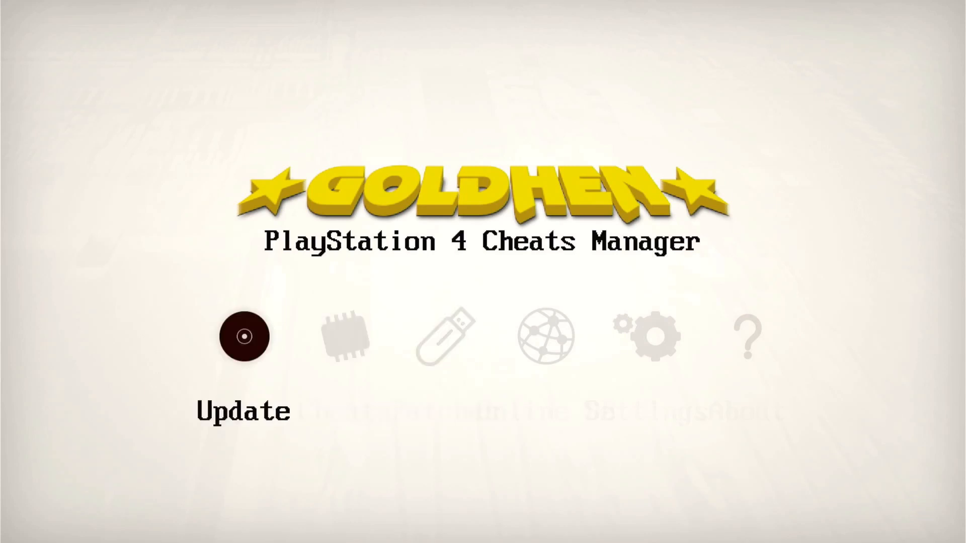
pyautogui.click(244, 335)
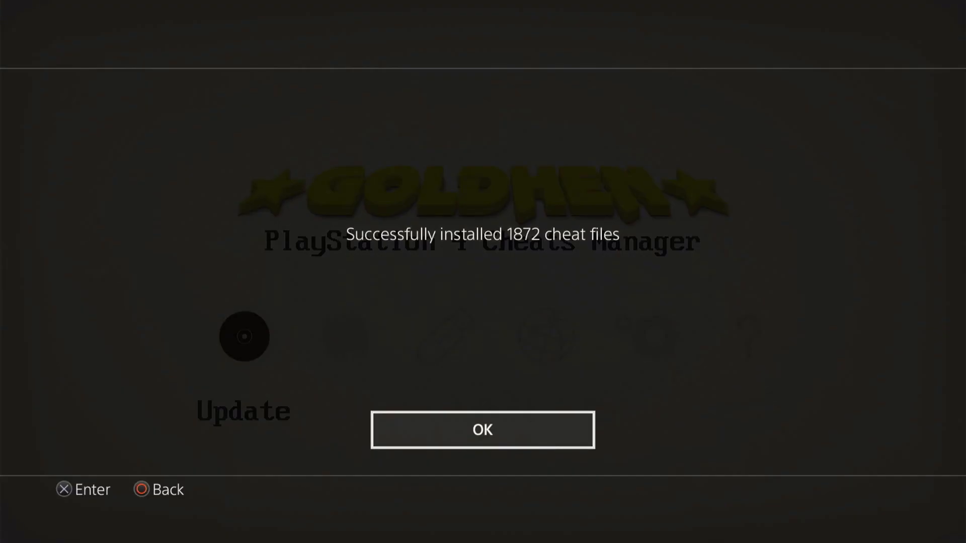
pyautogui.click(483, 430)
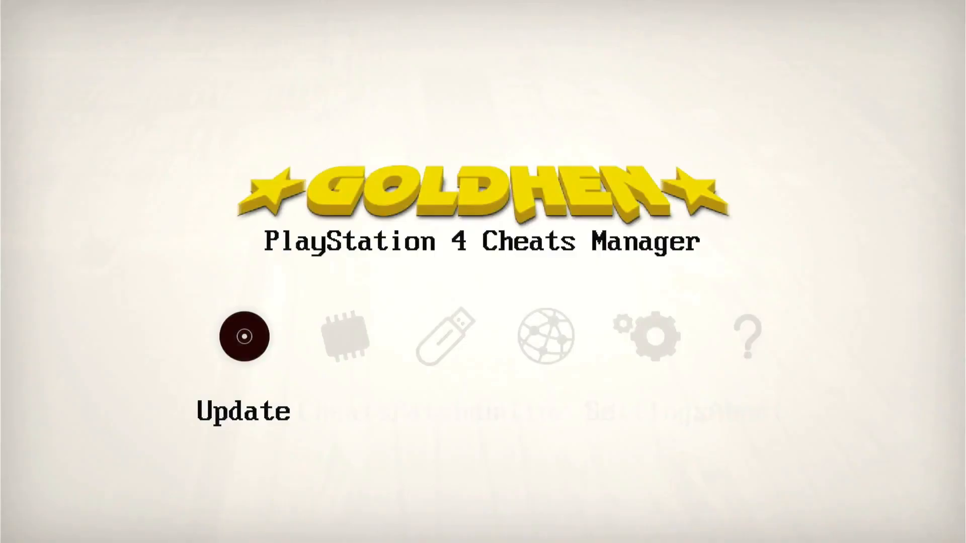
pyautogui.click(244, 336)
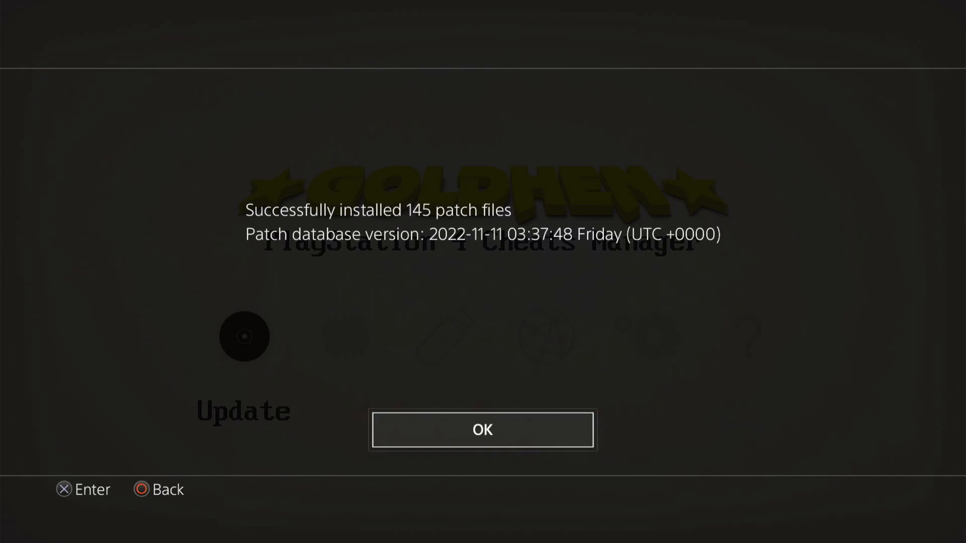
pyautogui.click(483, 430)
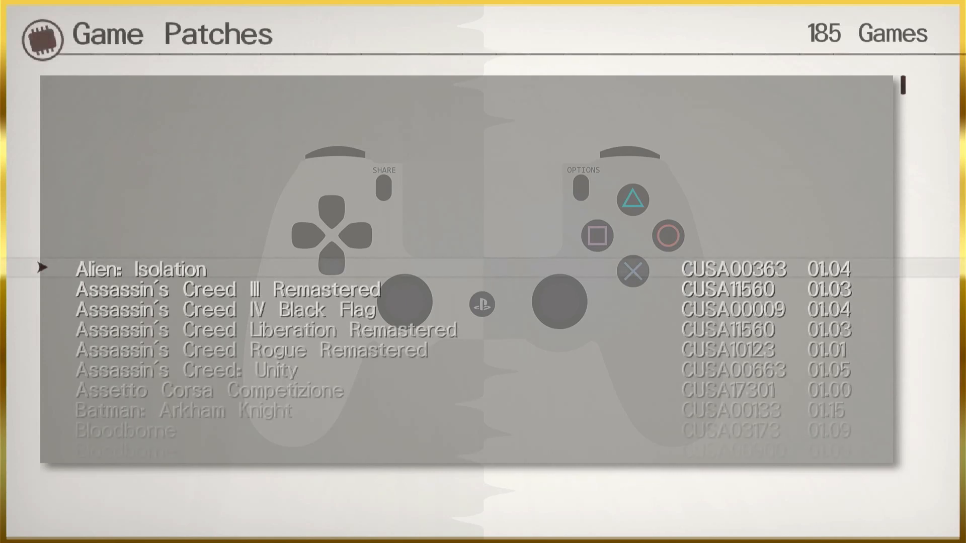
# Step: Scroll the Game Patches list of 185 games down to the Days Gone entries
pyautogui.scroll(-3)
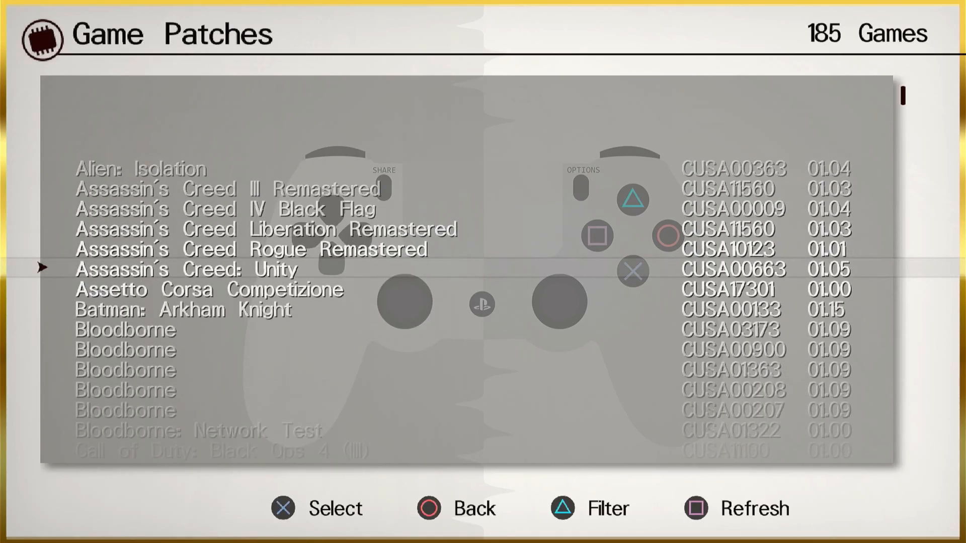
pyautogui.scroll(-3)
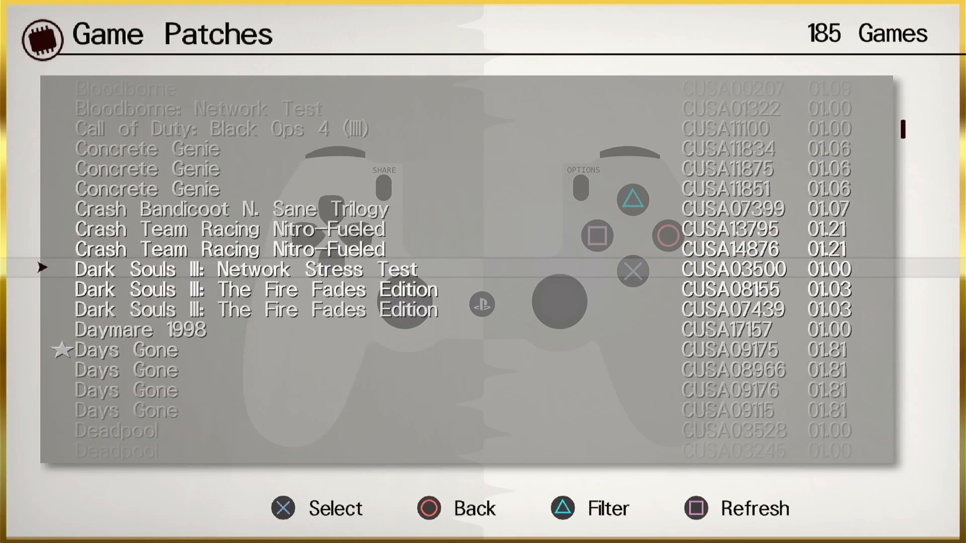
pyautogui.scroll(-3)
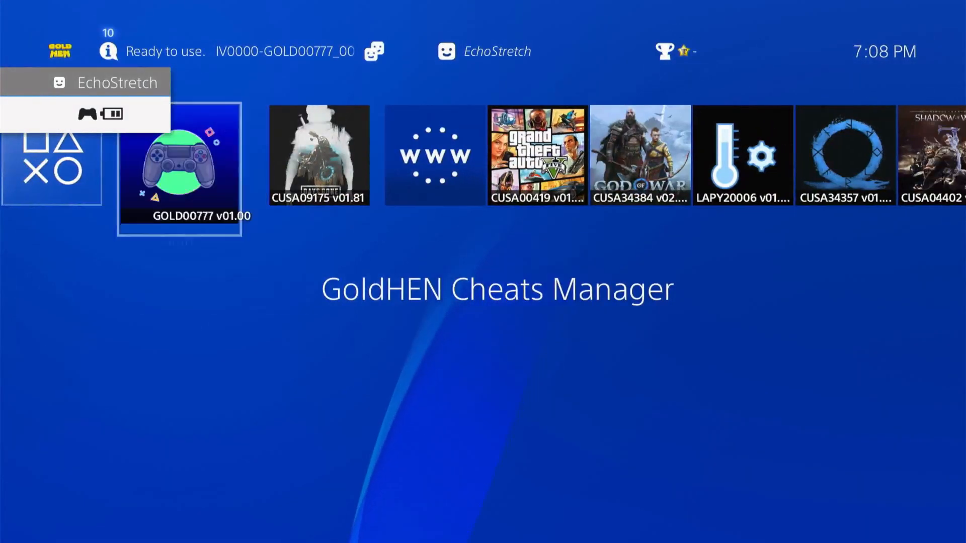
# Step: Enable the FPS counter in GoldHEN's Game Overlay settings from the PS function area
pyautogui.press('right')
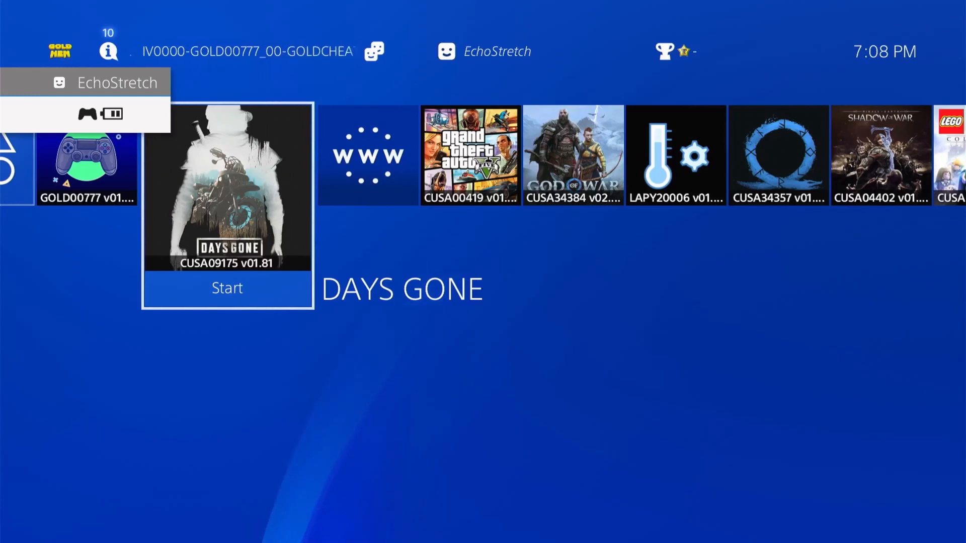
pyautogui.press('ps')
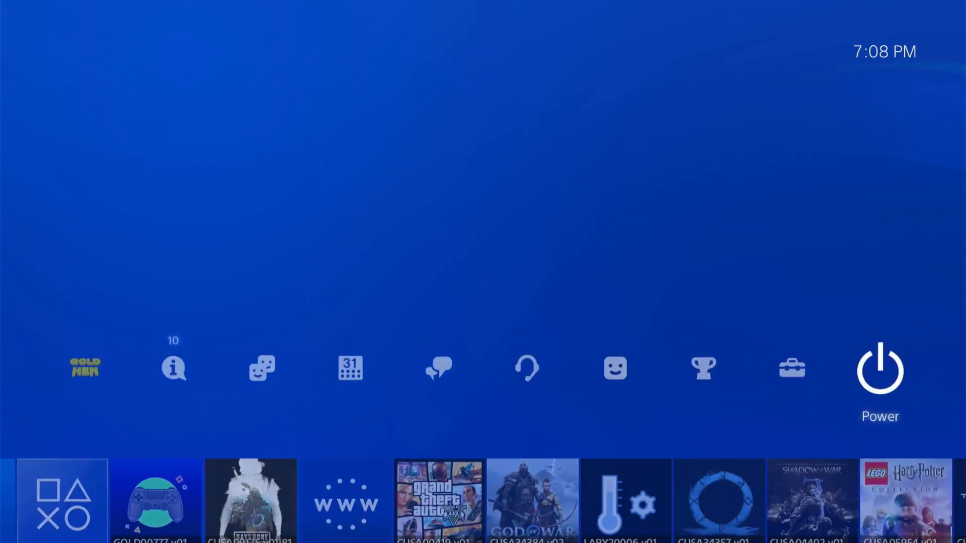
pyautogui.click(791, 368)
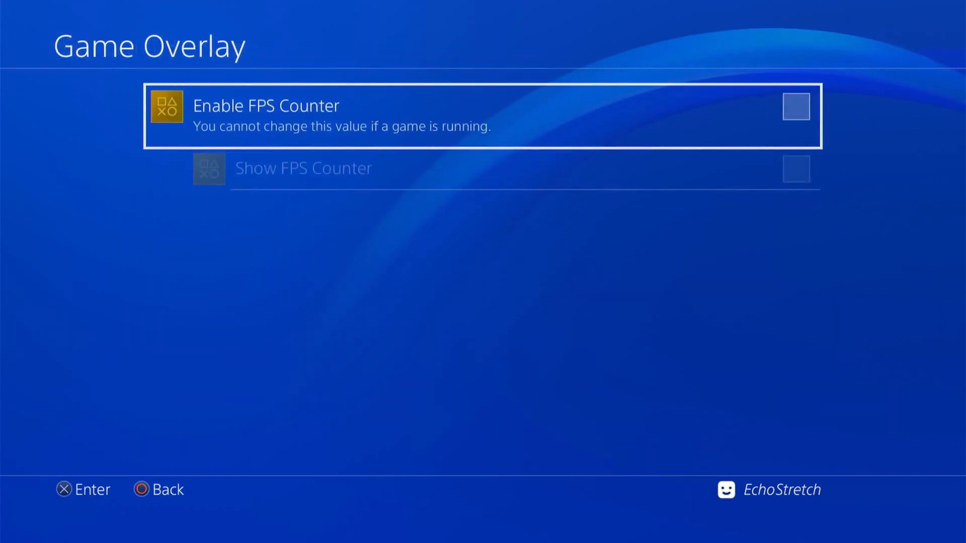
pyautogui.click(795, 106)
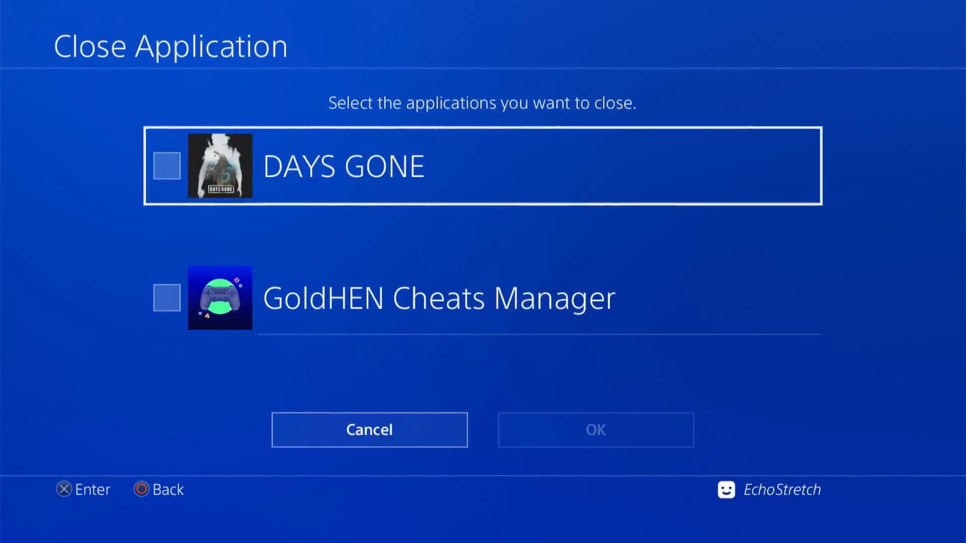
# Step: Tick DAYS GONE on the Close Application screen and confirm closing it
pyautogui.click(166, 166)
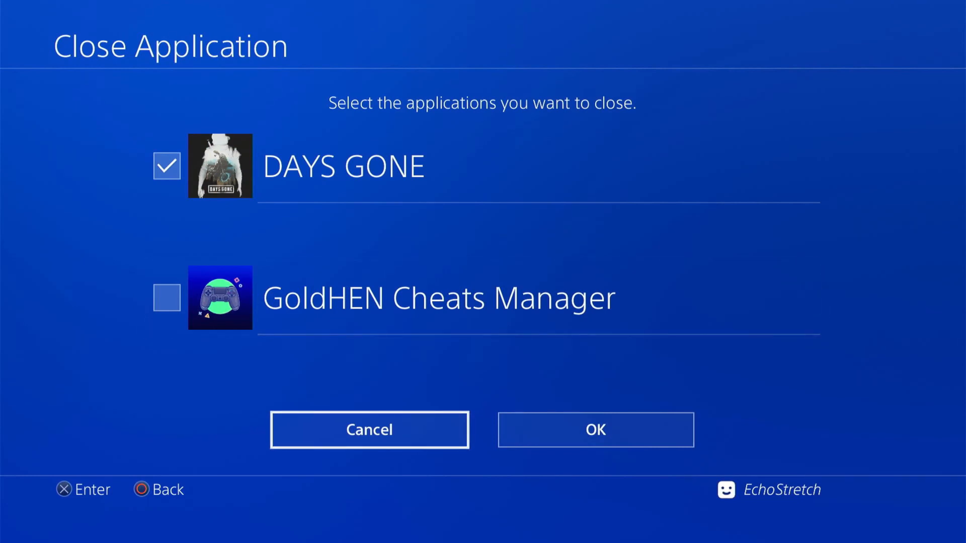
pyautogui.click(595, 429)
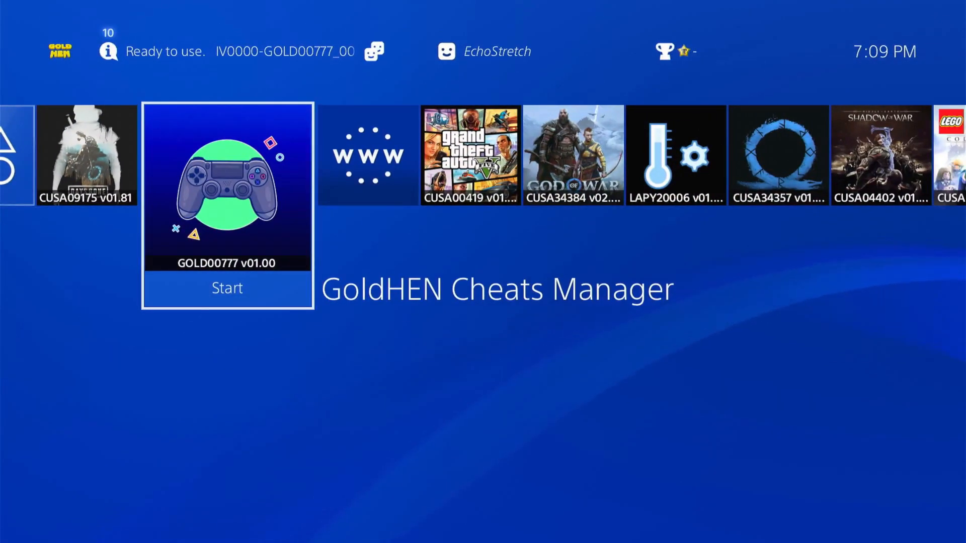
# Step: Launch GoldHEN Cheats Manager and confirm the Days Gone 60 FPS Unlock patch is enabled
pyautogui.click(227, 288)
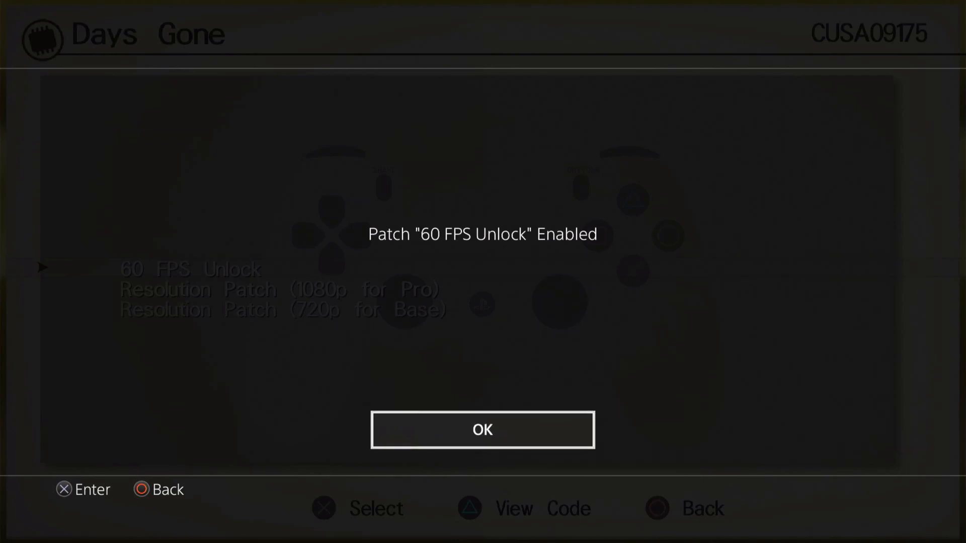
pyautogui.click(483, 429)
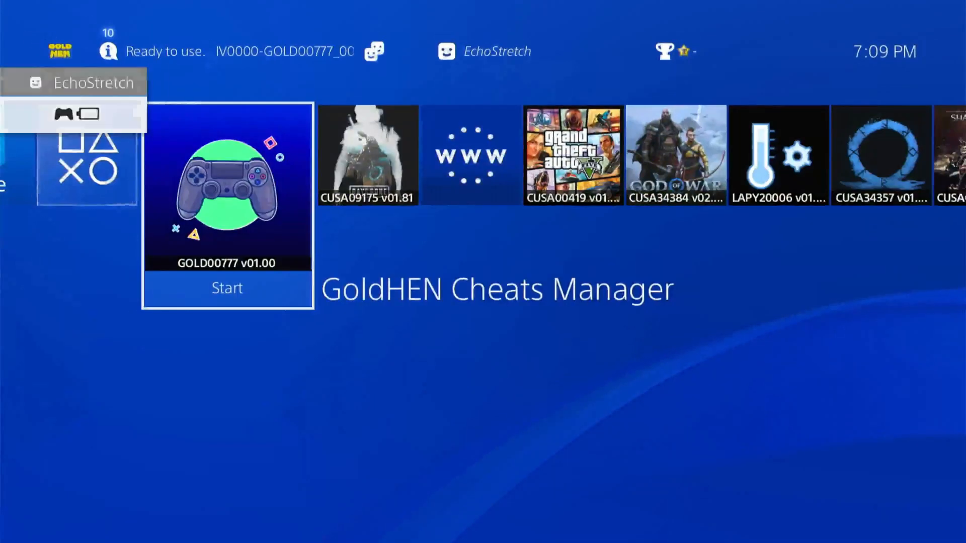
# Step: Start Days Gone from its home-screen tile with 2 patches applied and the FPS counter shown
pyautogui.hscroll(3)
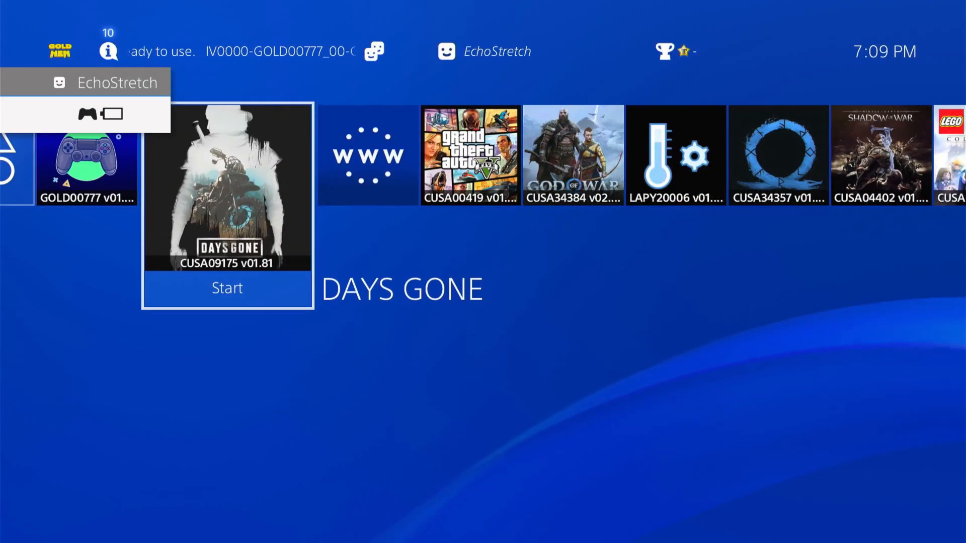
pyautogui.click(227, 288)
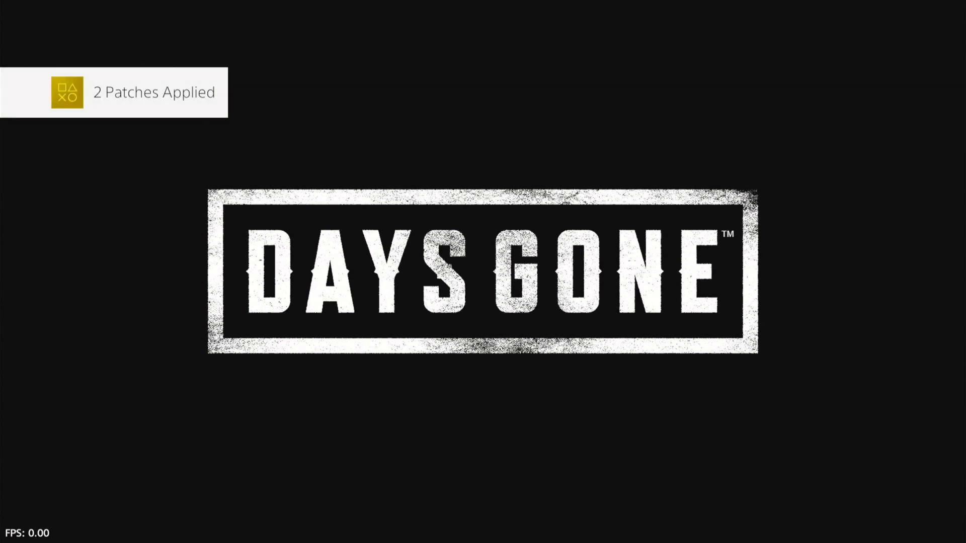